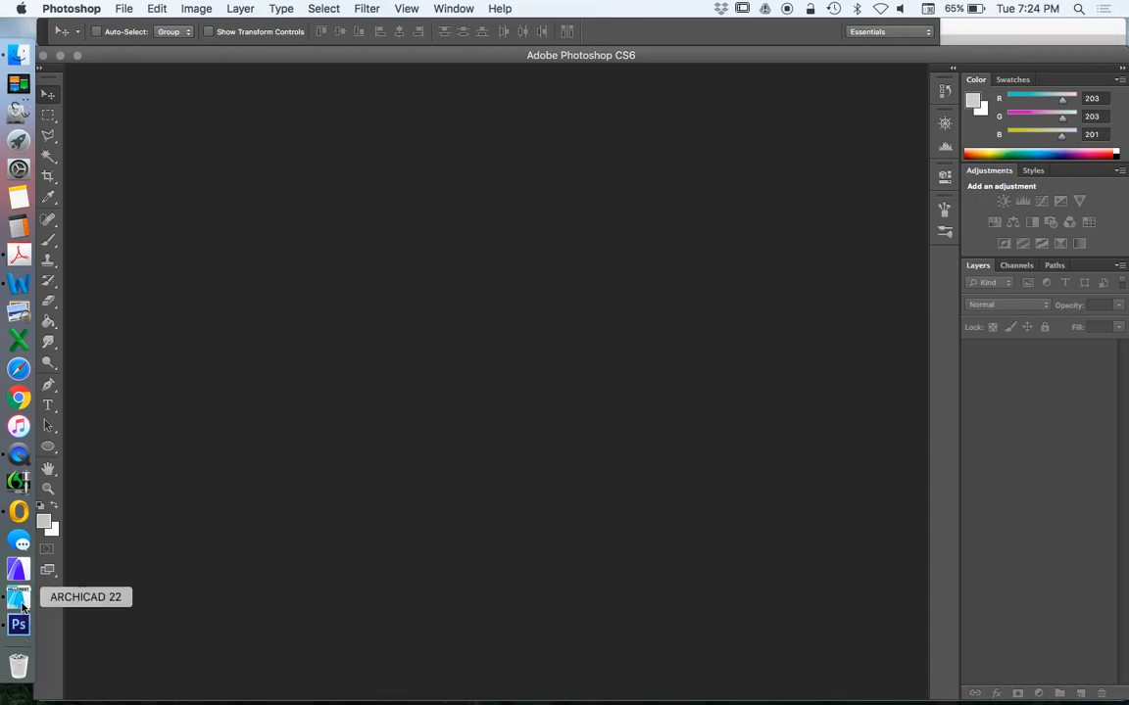
Switch to ARCHICAD and show the HILLCREST STREET VIEW - WIREFRAME 3D view
click(17, 596)
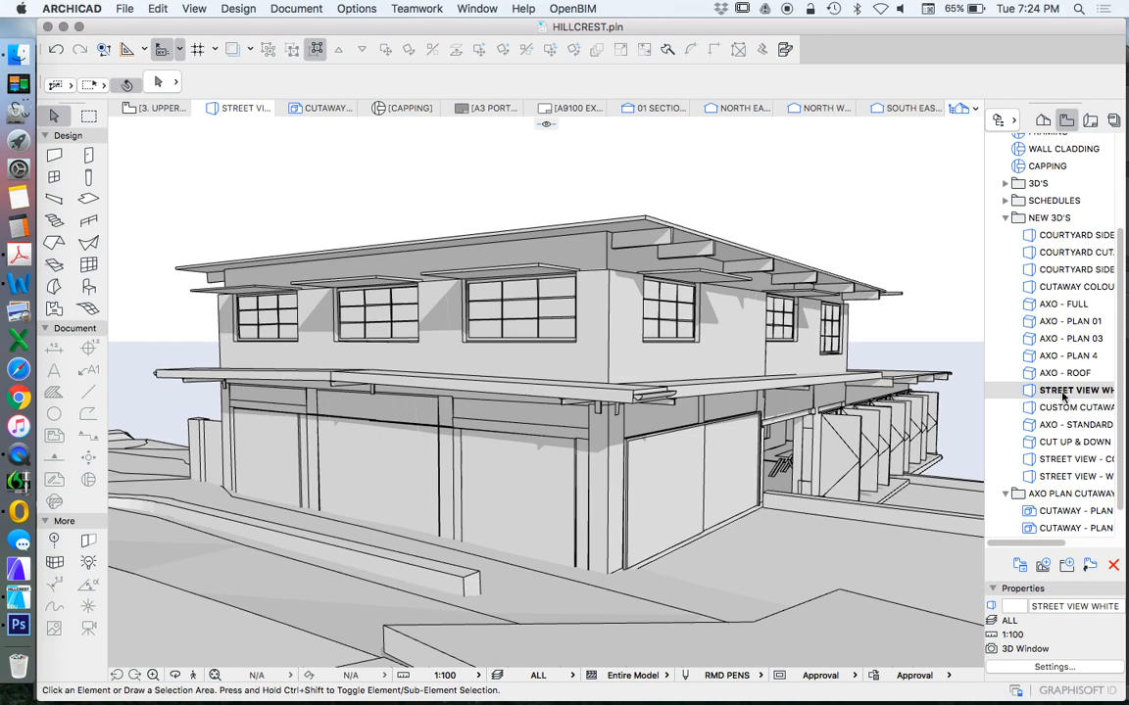
mouse_move(1004, 402)
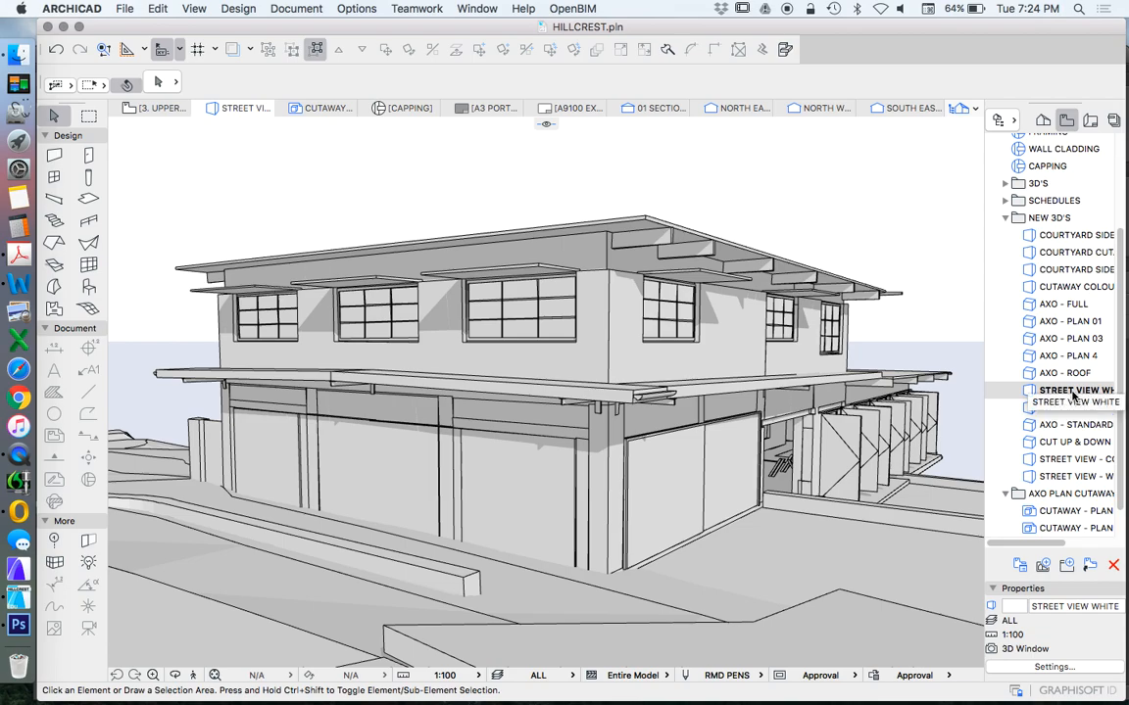
click(1068, 460)
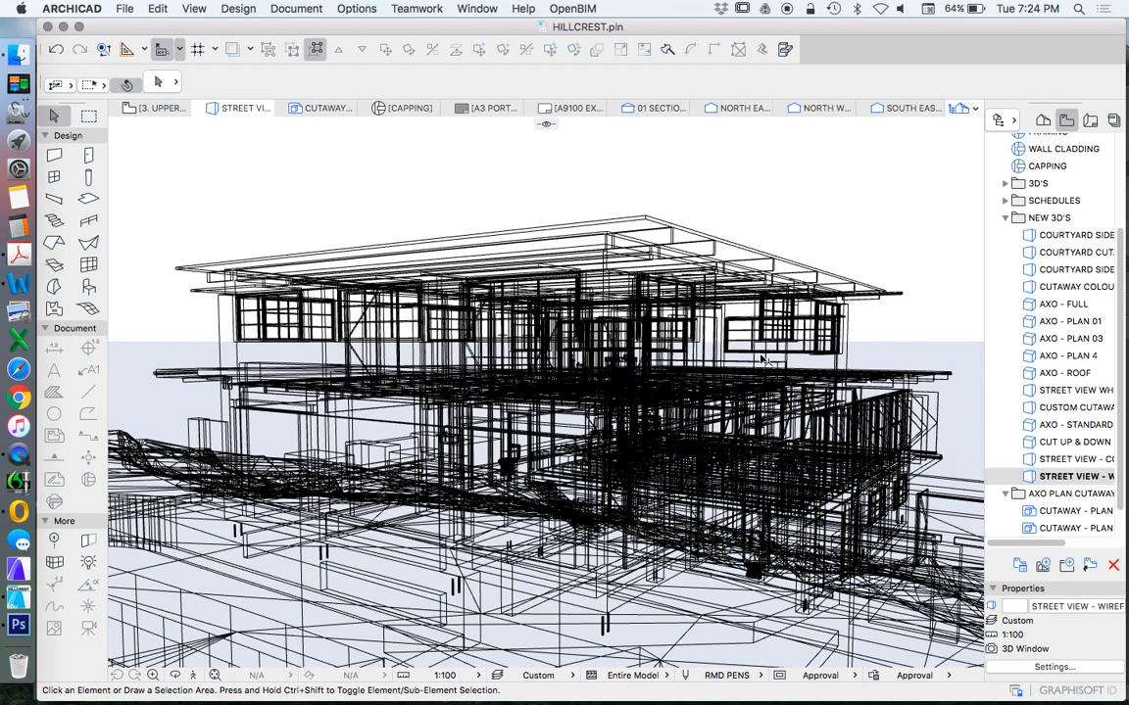
mouse_move(769, 216)
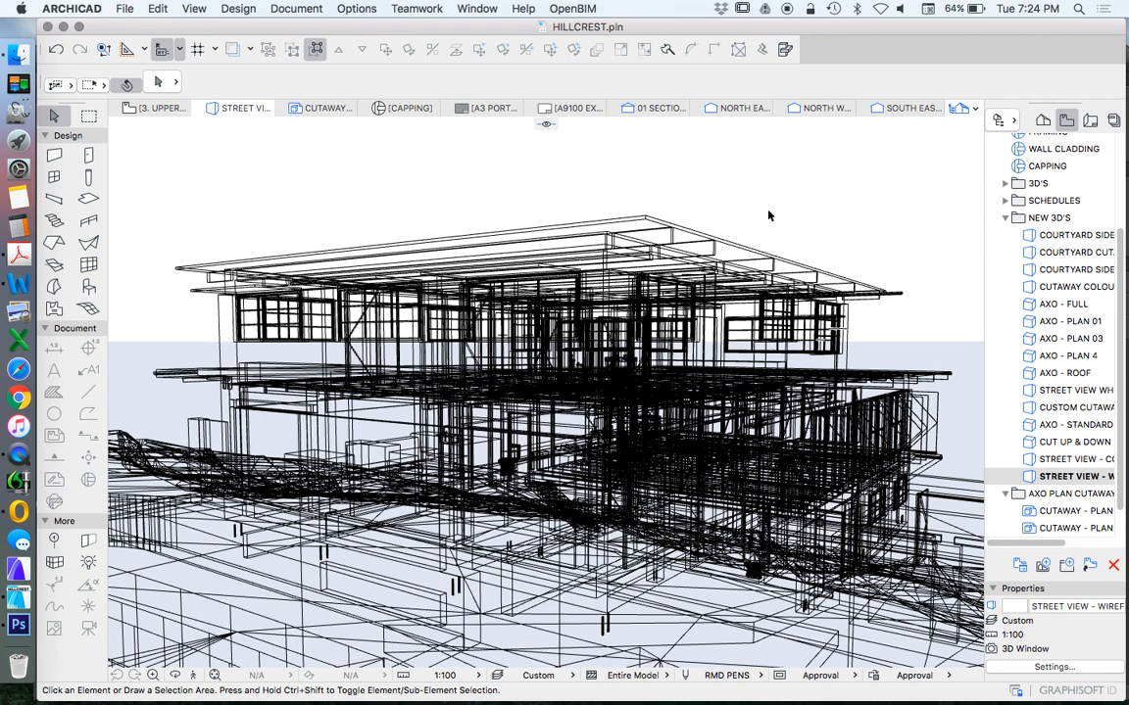
mouse_move(210, 428)
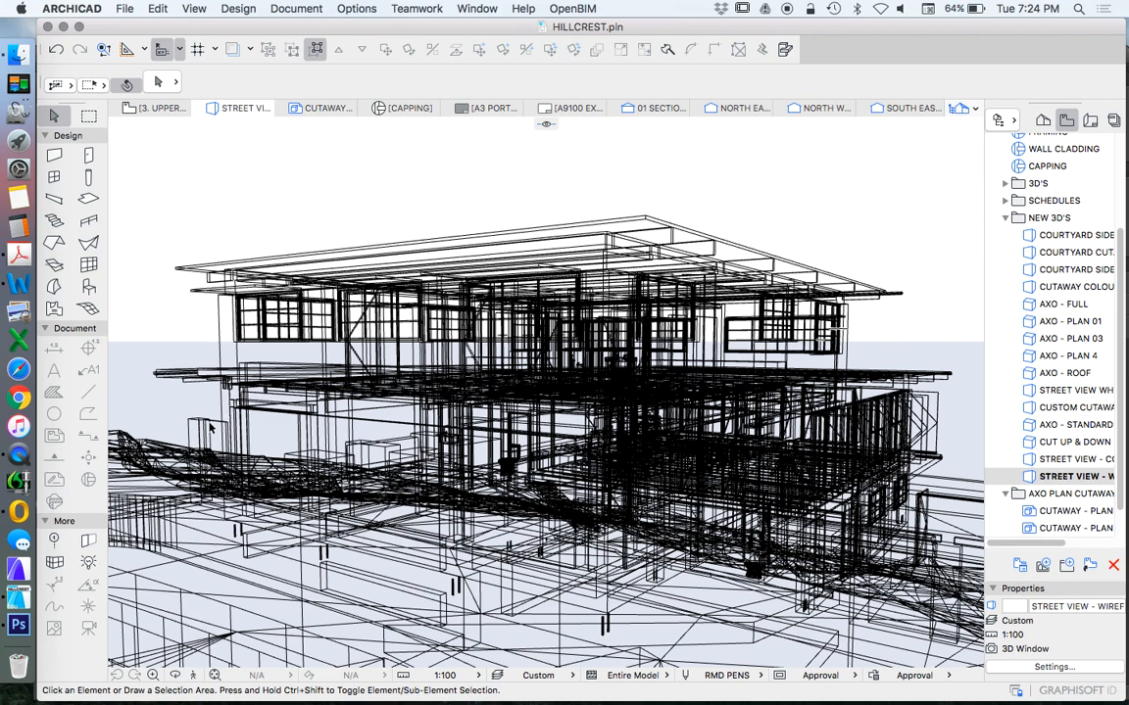
mouse_move(19, 625)
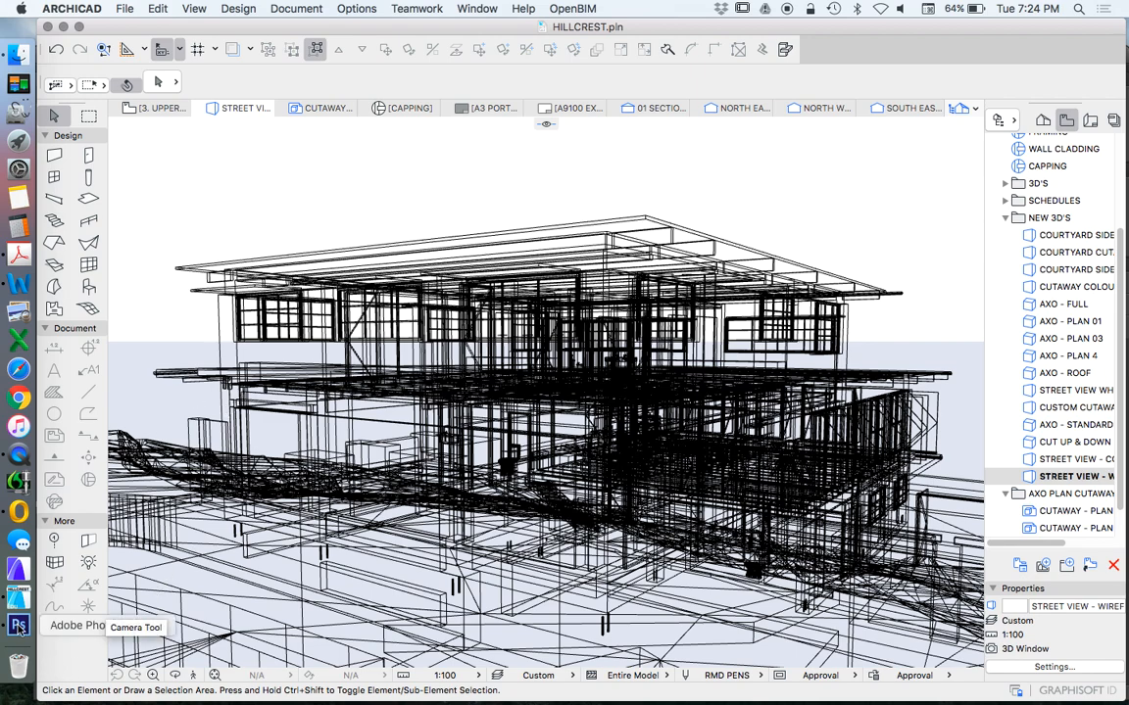
Switch to Photoshop CS6 and open the STREET VIEW LAYERS folder of TIFF renders
click(19, 625)
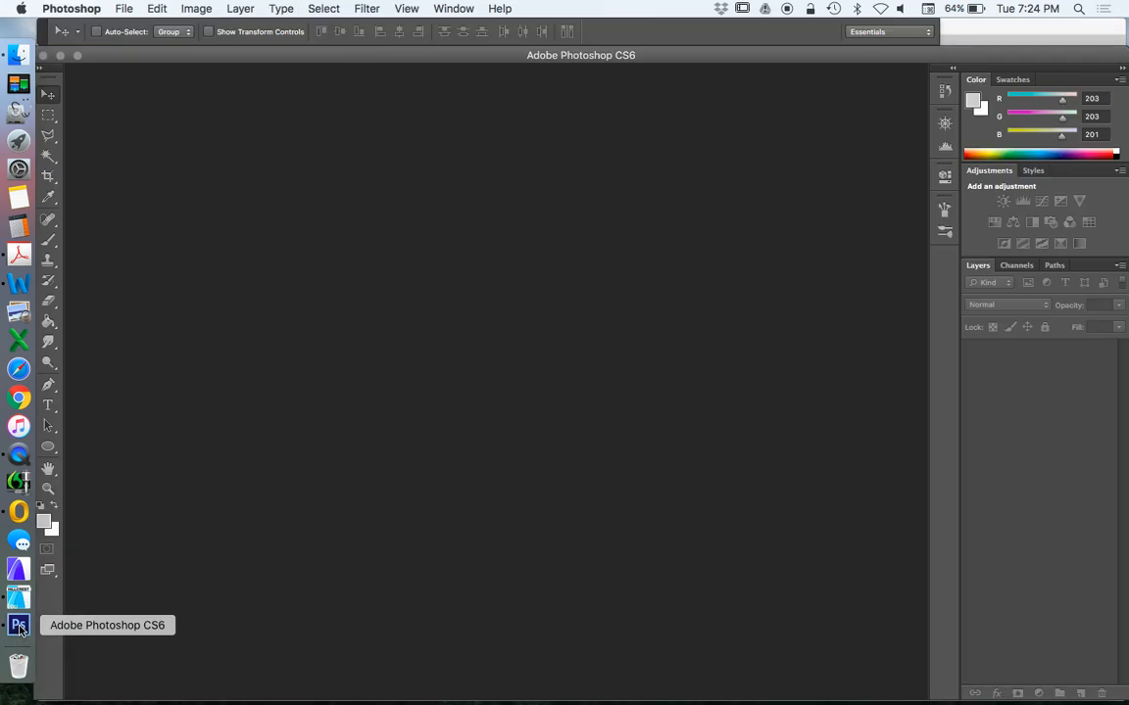
mouse_move(411, 321)
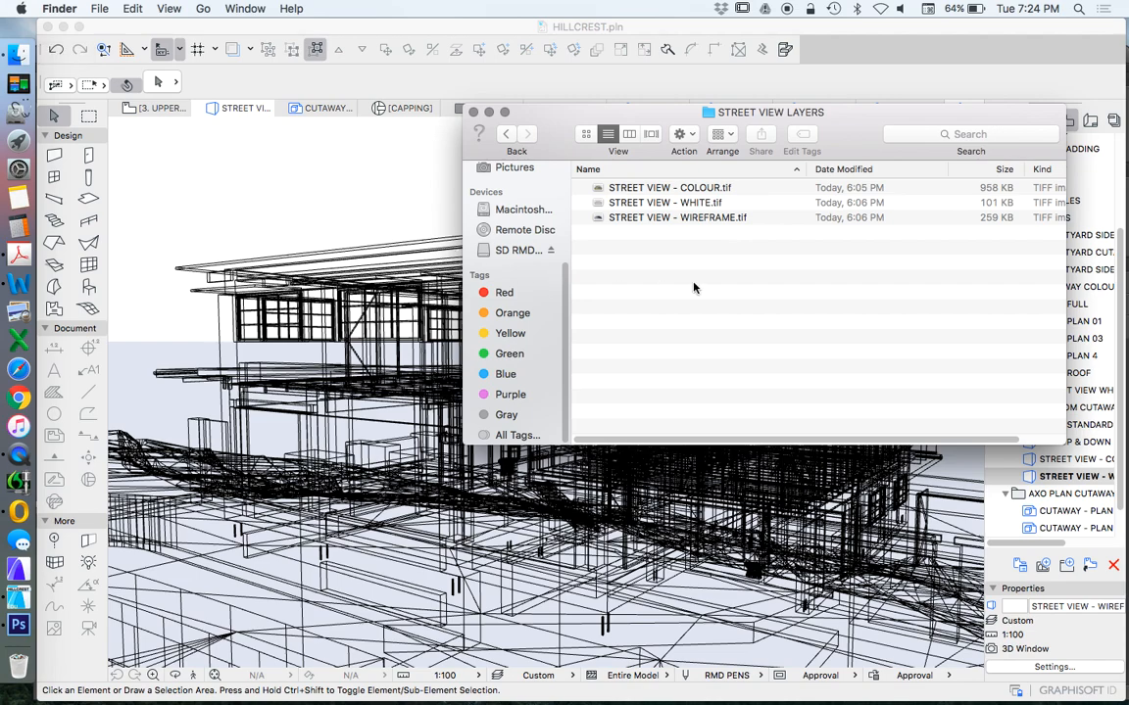
click(19, 624)
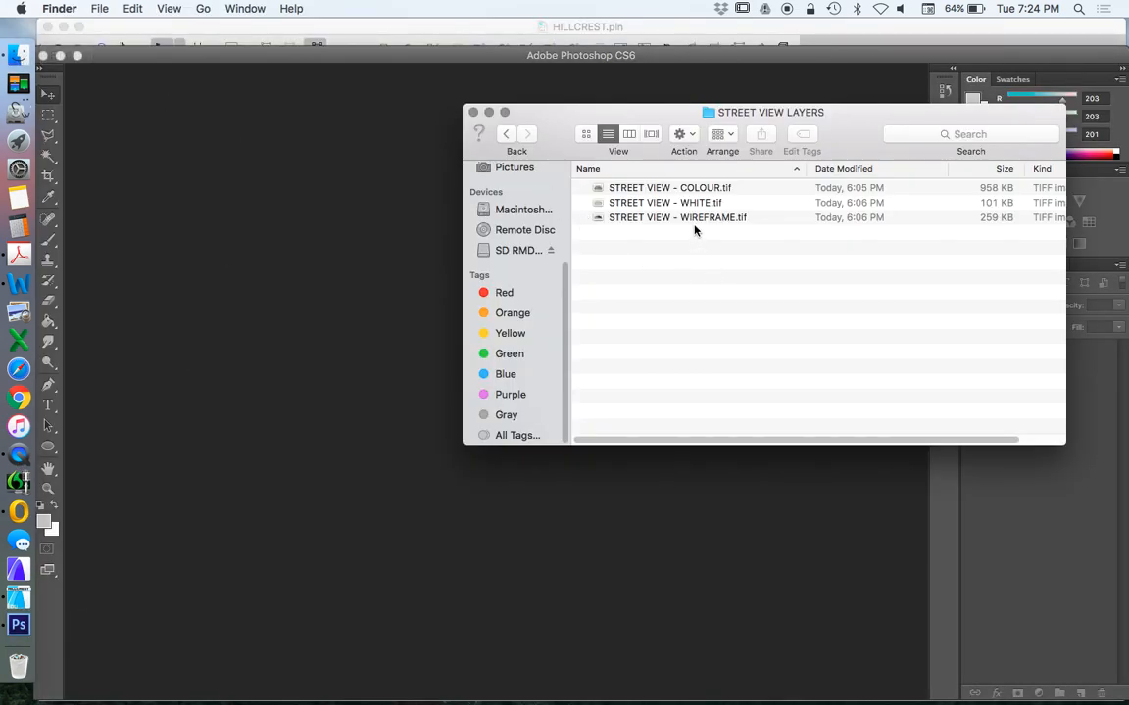
mouse_move(696, 201)
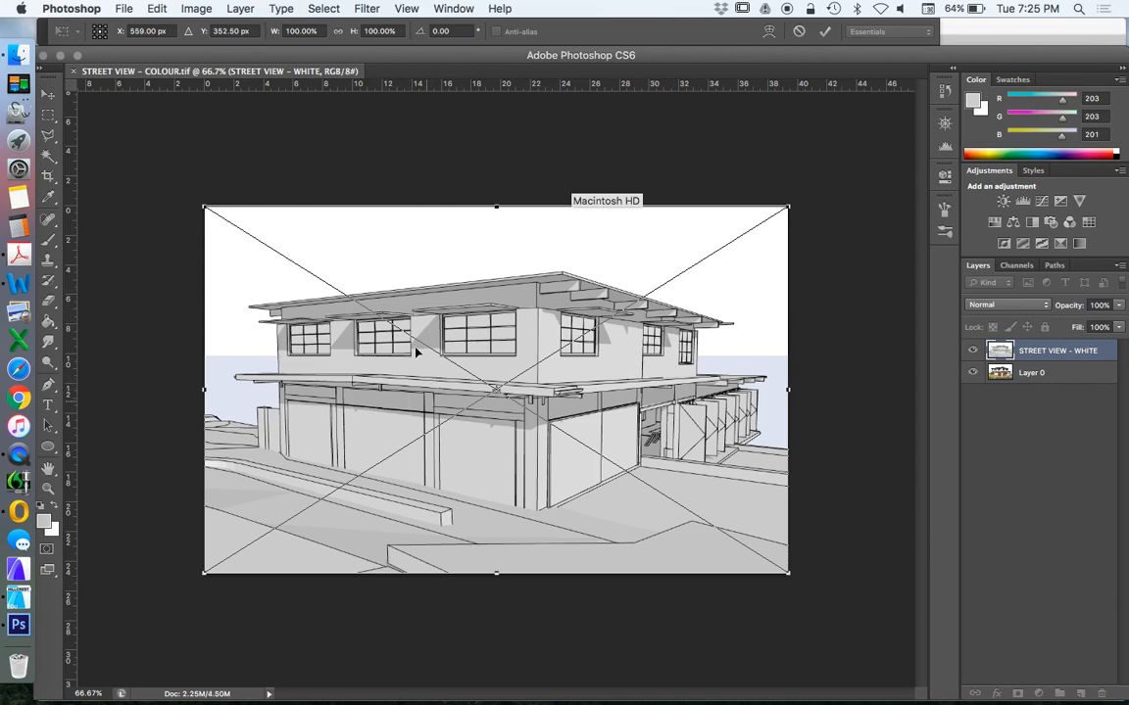
mouse_move(388, 264)
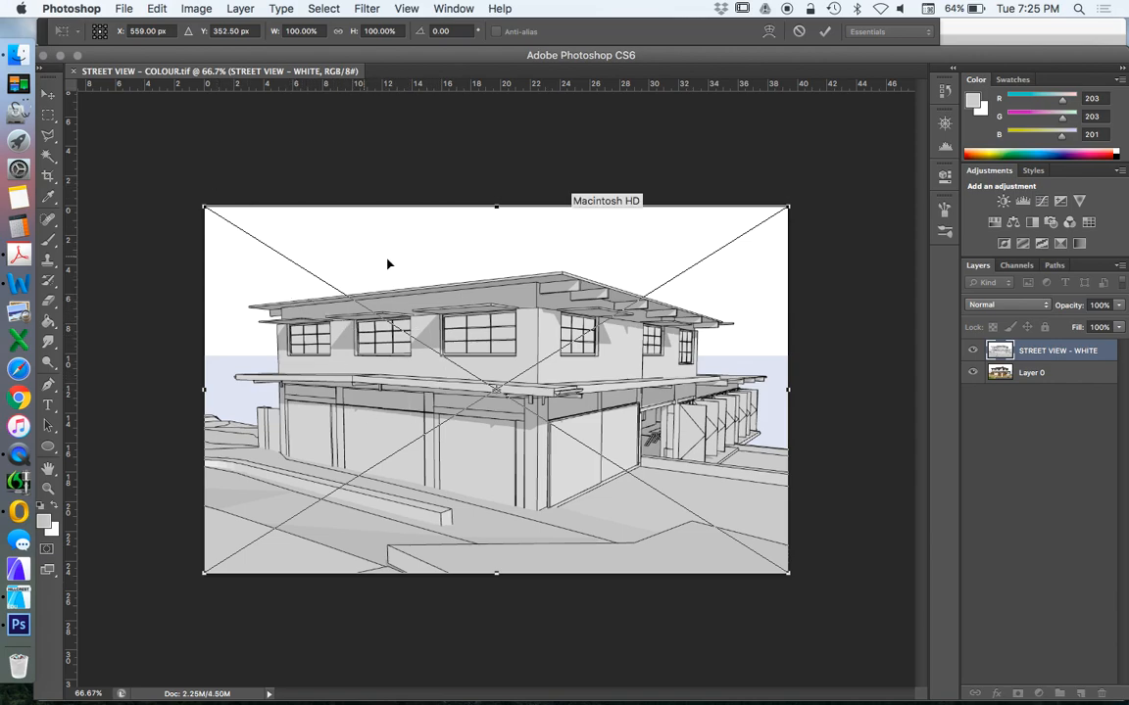
mouse_move(332, 235)
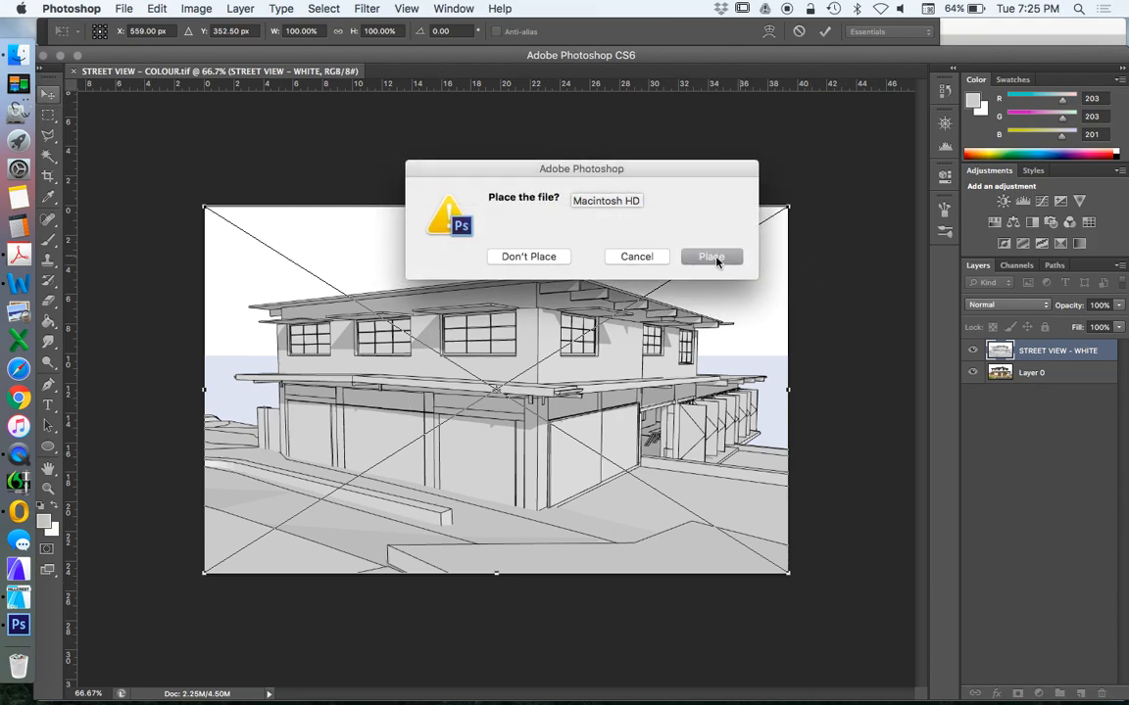
Place STREET VIEW - WHITE.tif as a layer over the colour render
click(711, 256)
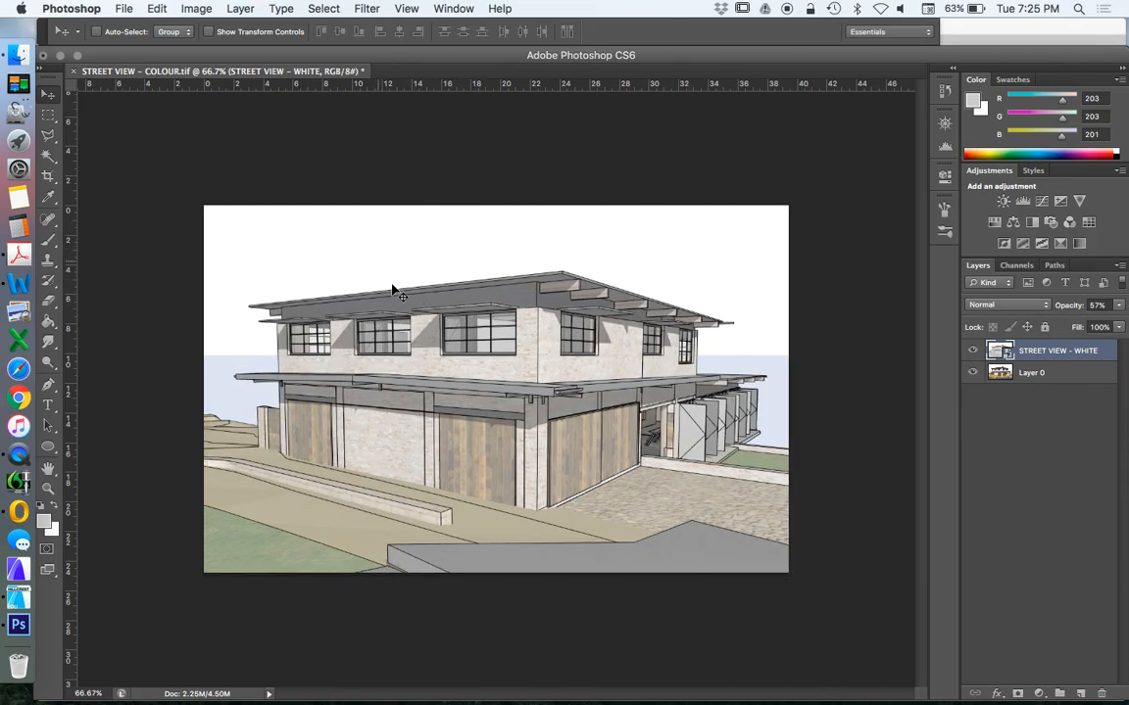
mouse_move(177, 178)
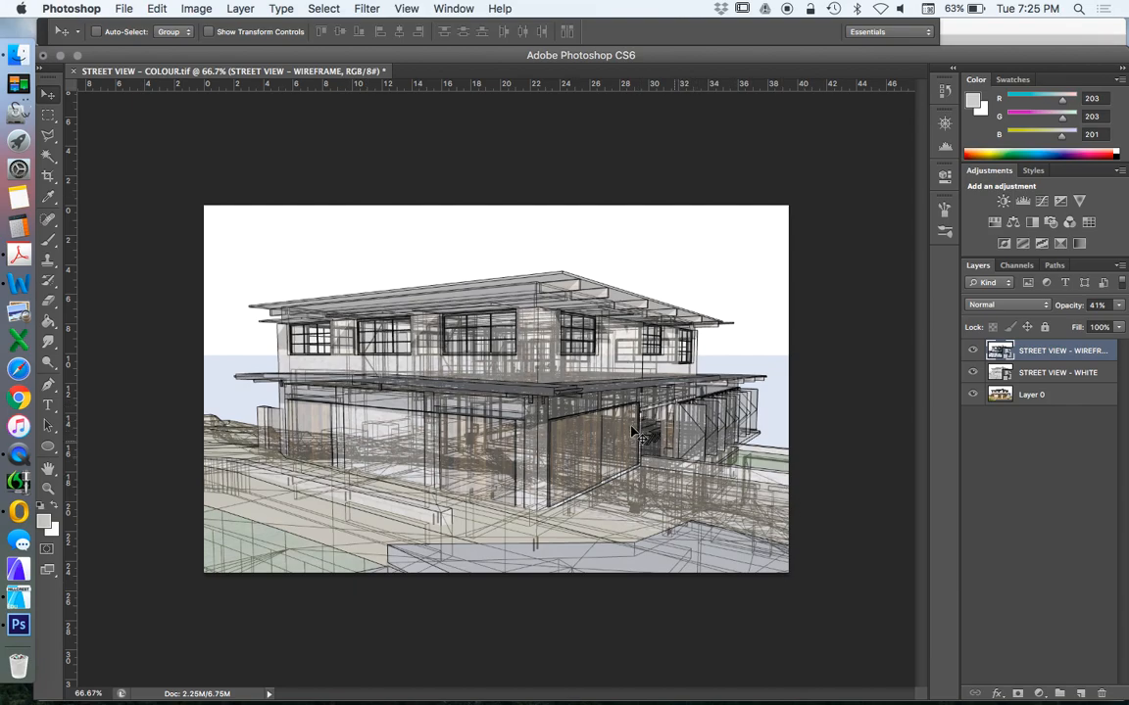
mouse_move(715, 505)
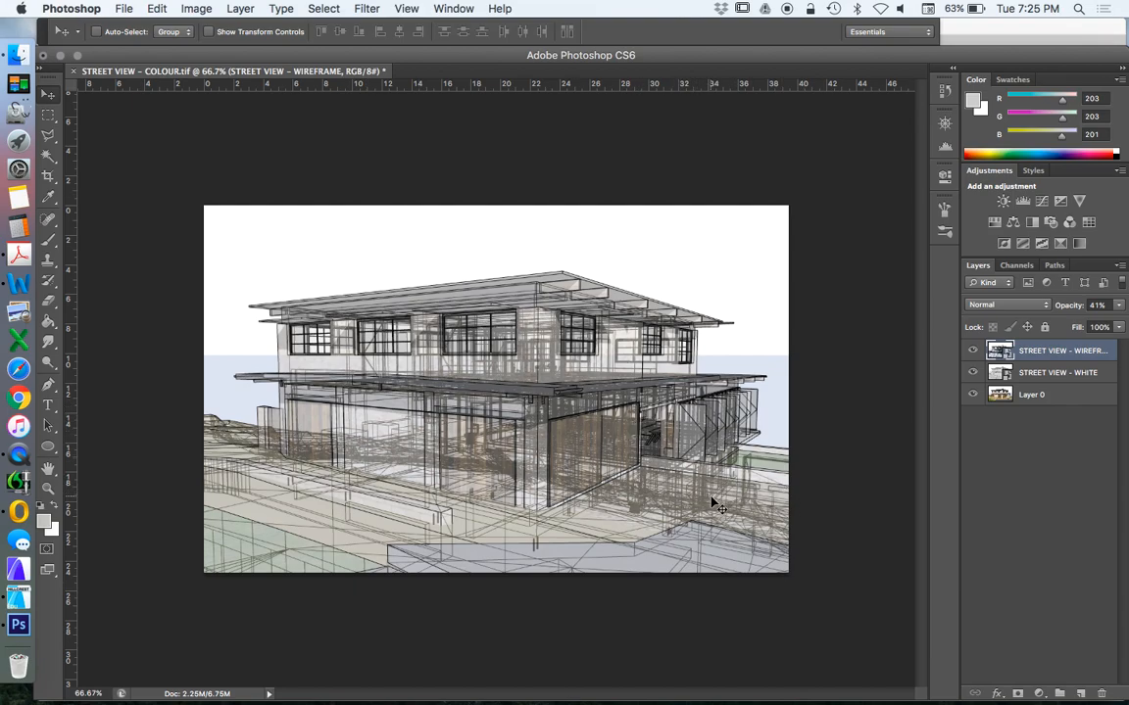
mouse_move(956, 402)
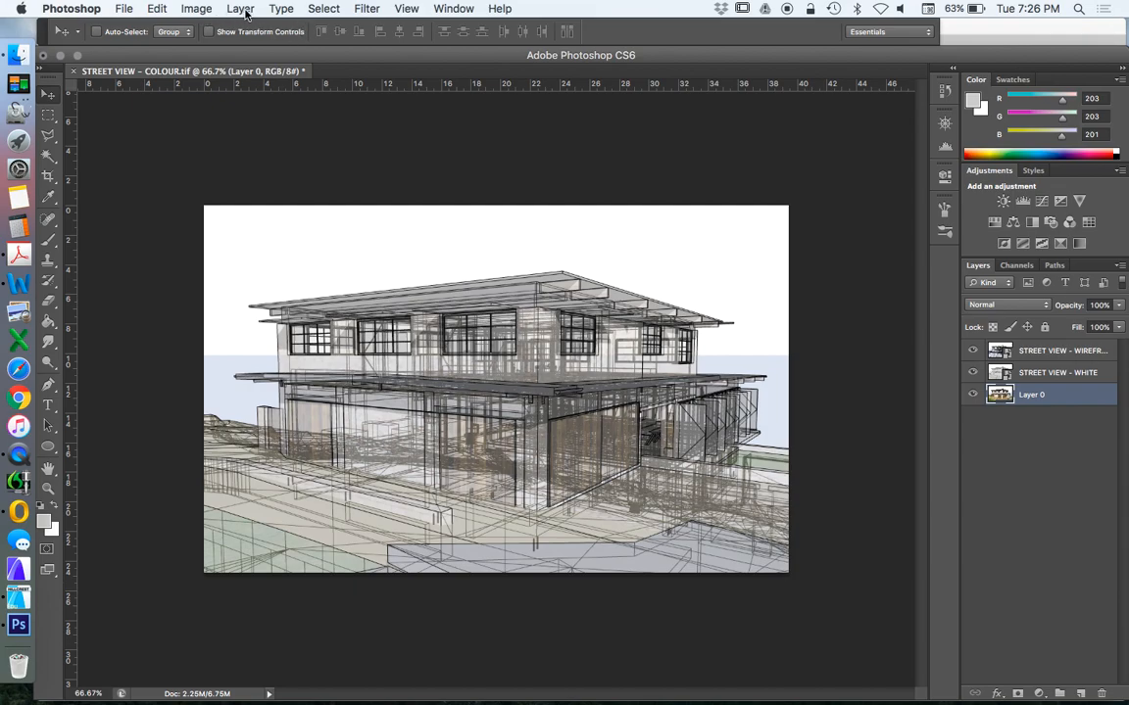
Duplicate the colour base Layer 0 using Layer Via Copy
click(240, 8)
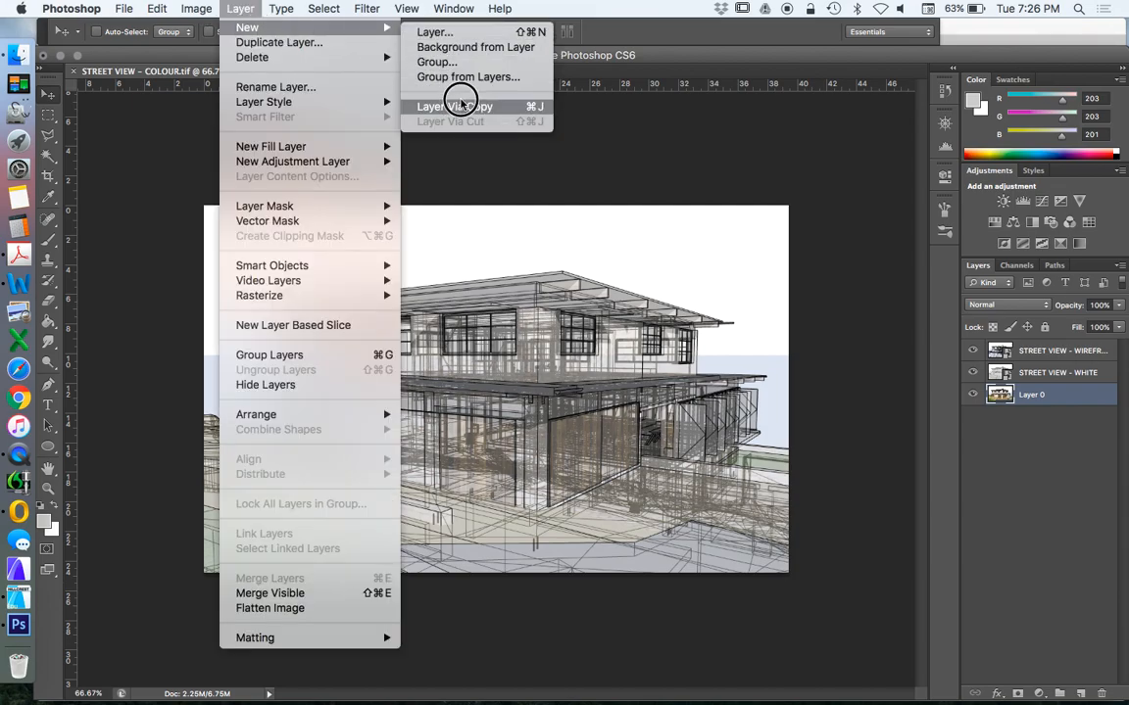
click(453, 106)
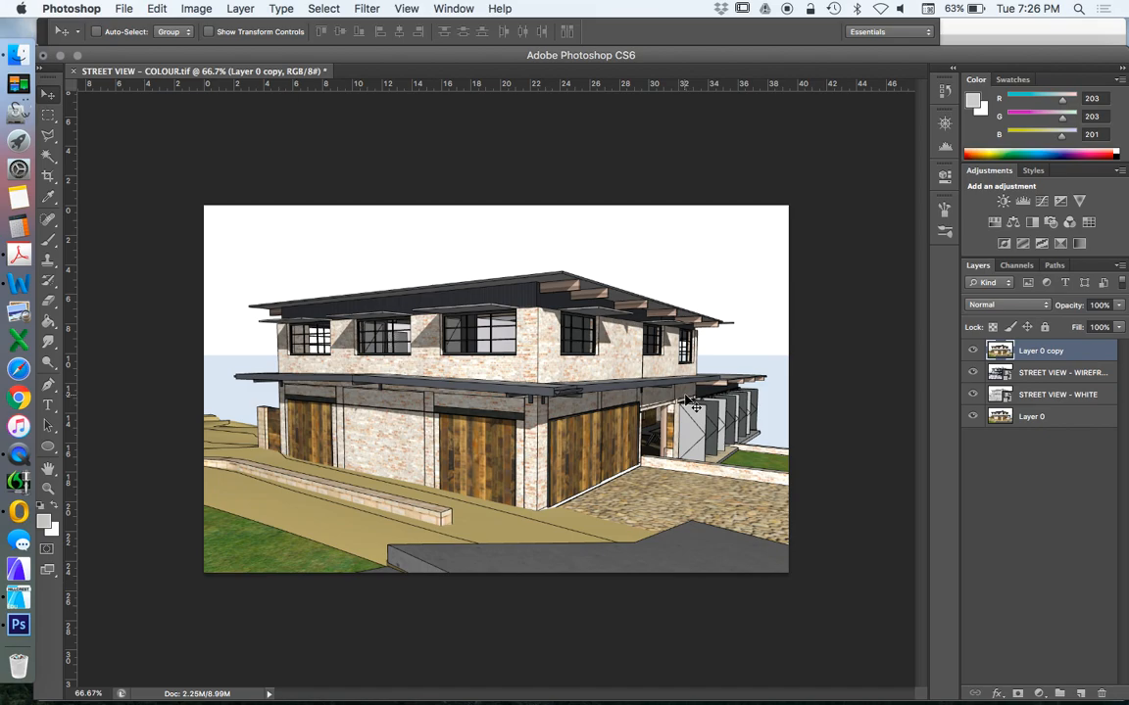
mouse_move(18, 487)
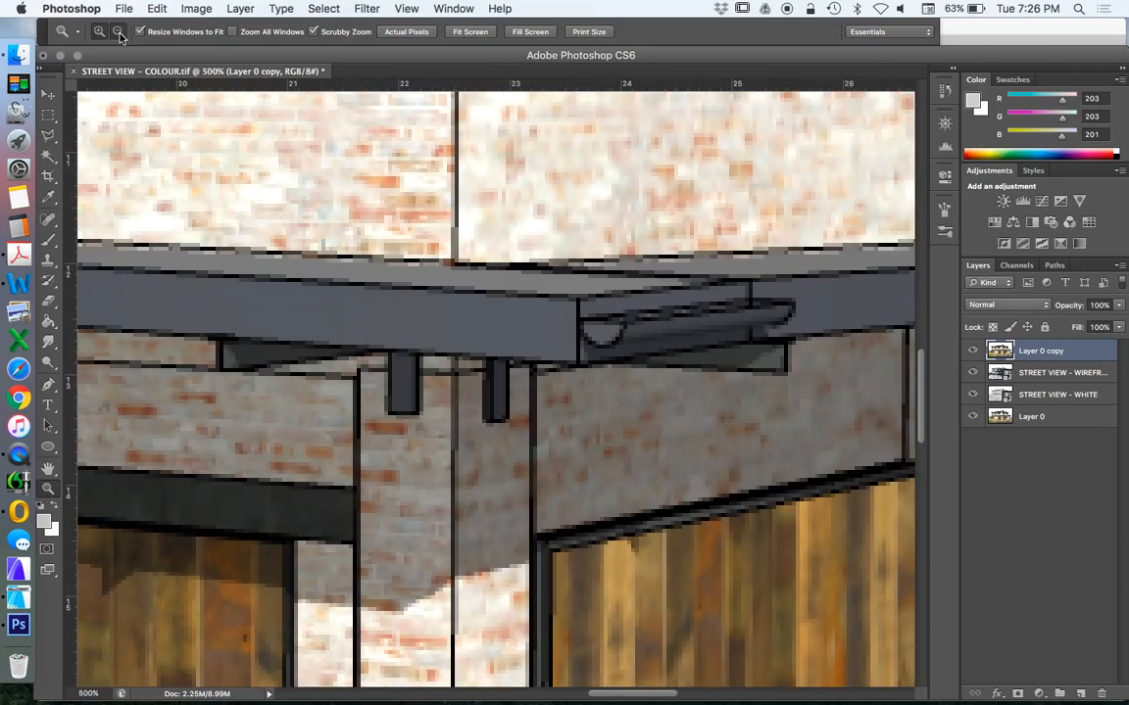
click(117, 31)
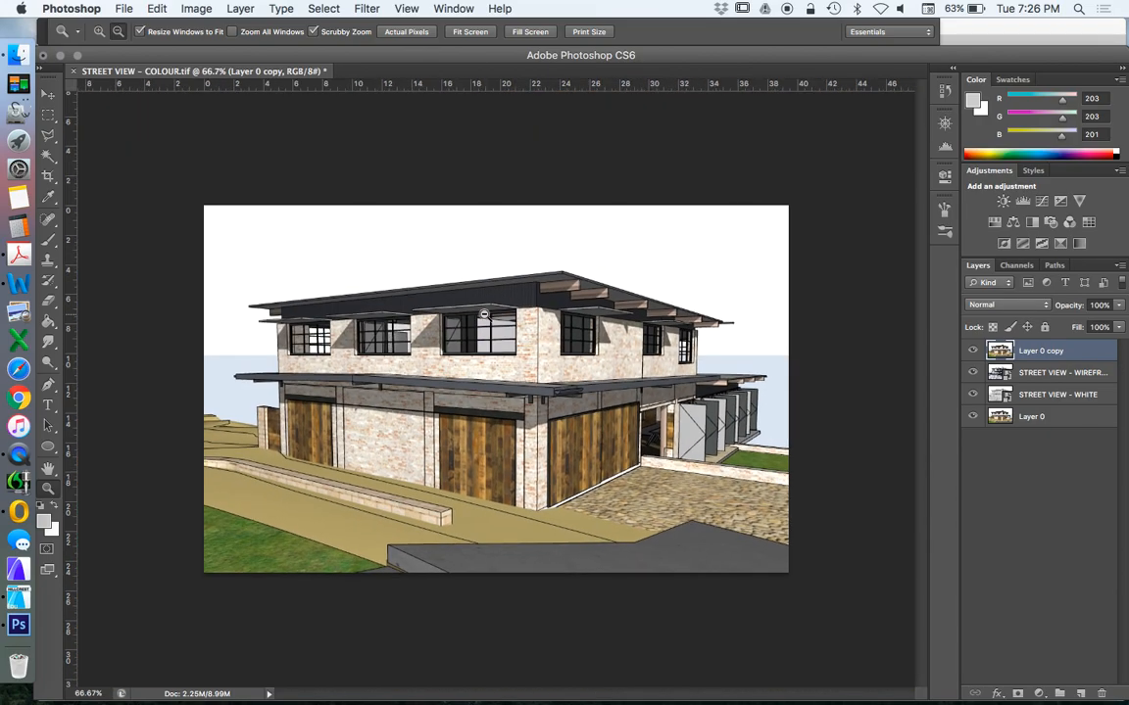
mouse_move(245, 203)
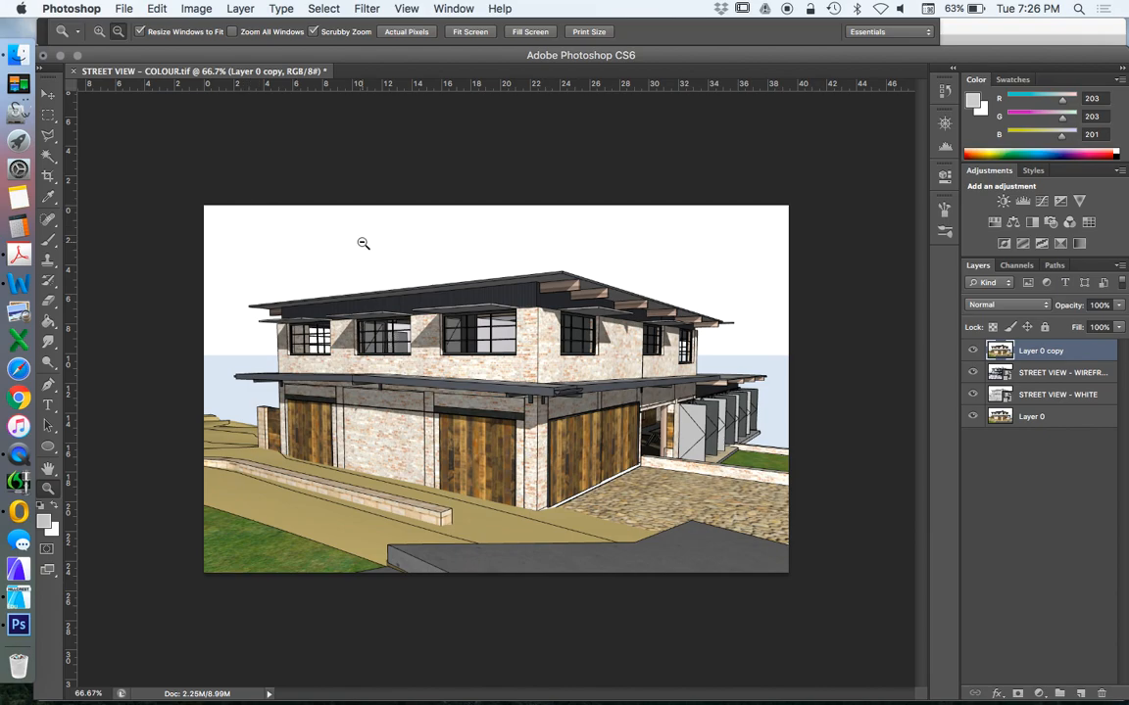
mouse_move(83, 134)
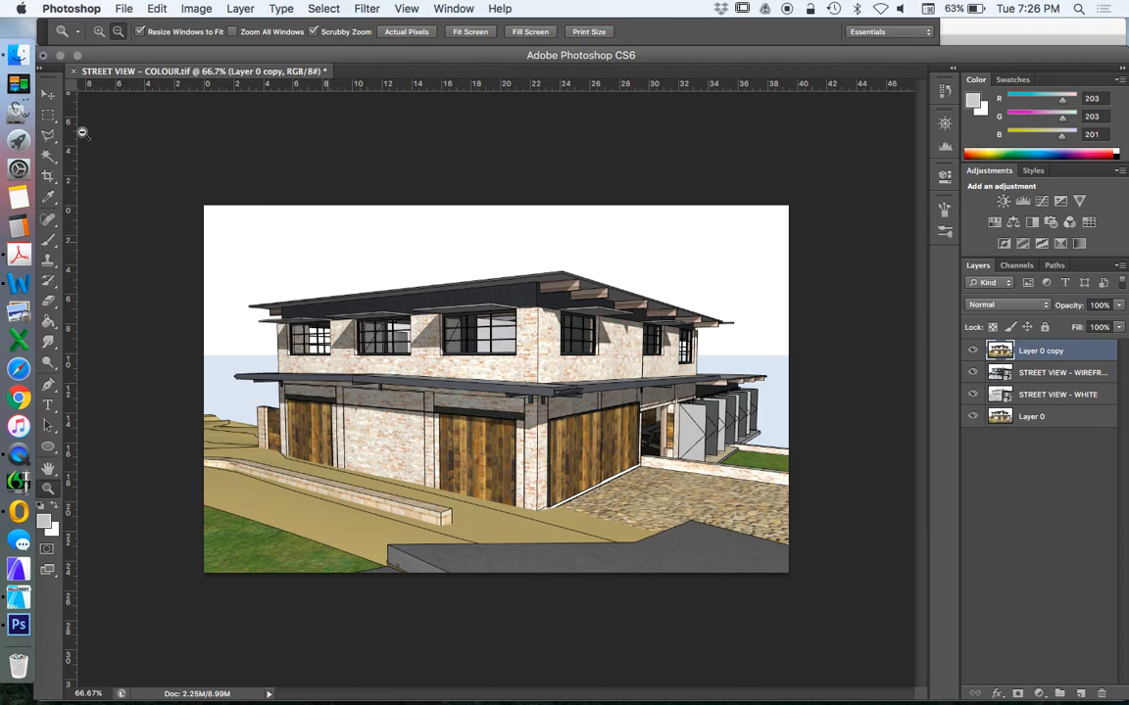
click(47, 94)
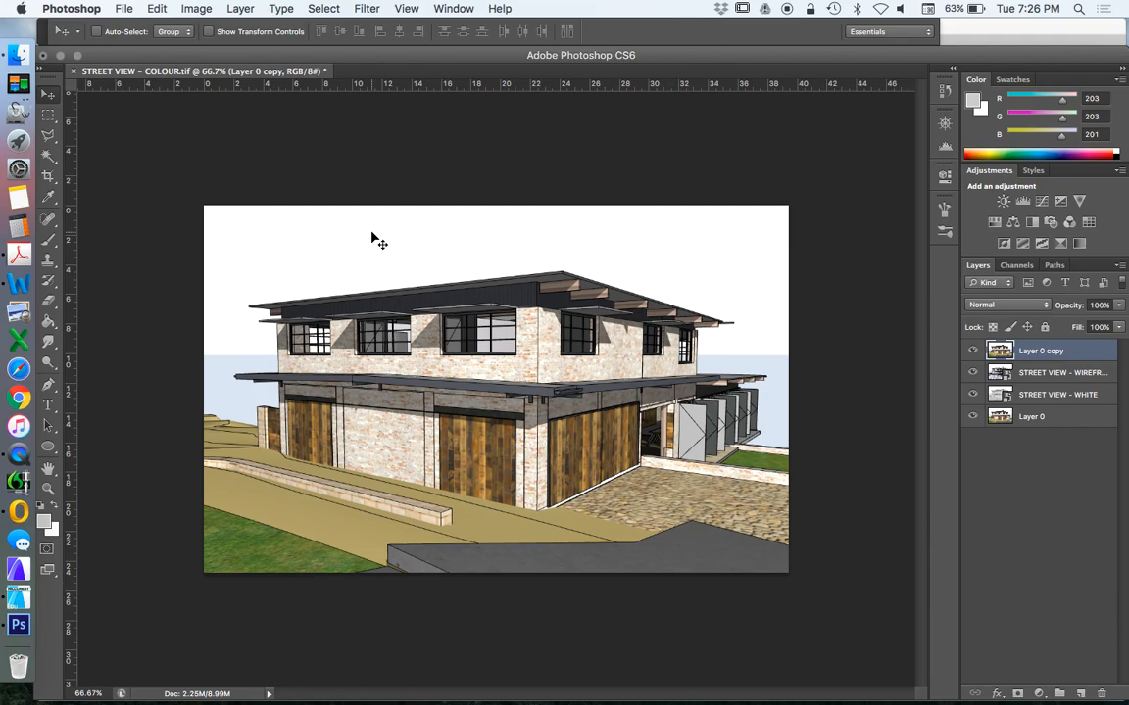
mouse_move(559, 244)
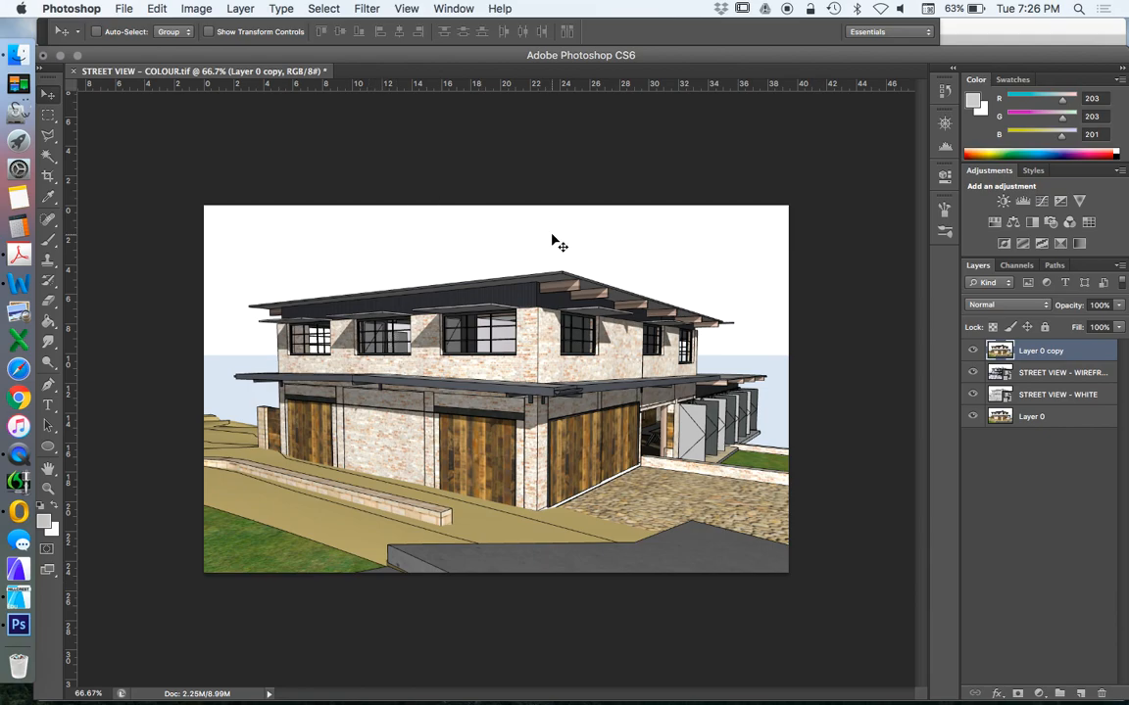
mouse_move(520, 443)
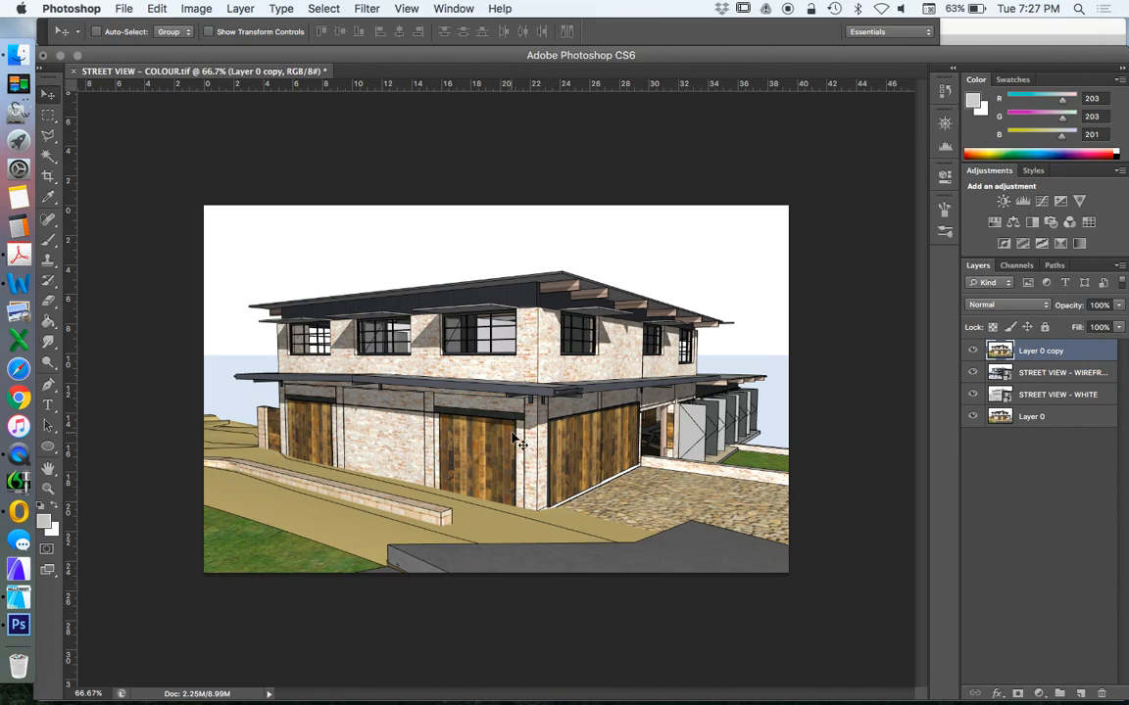
mouse_move(607, 365)
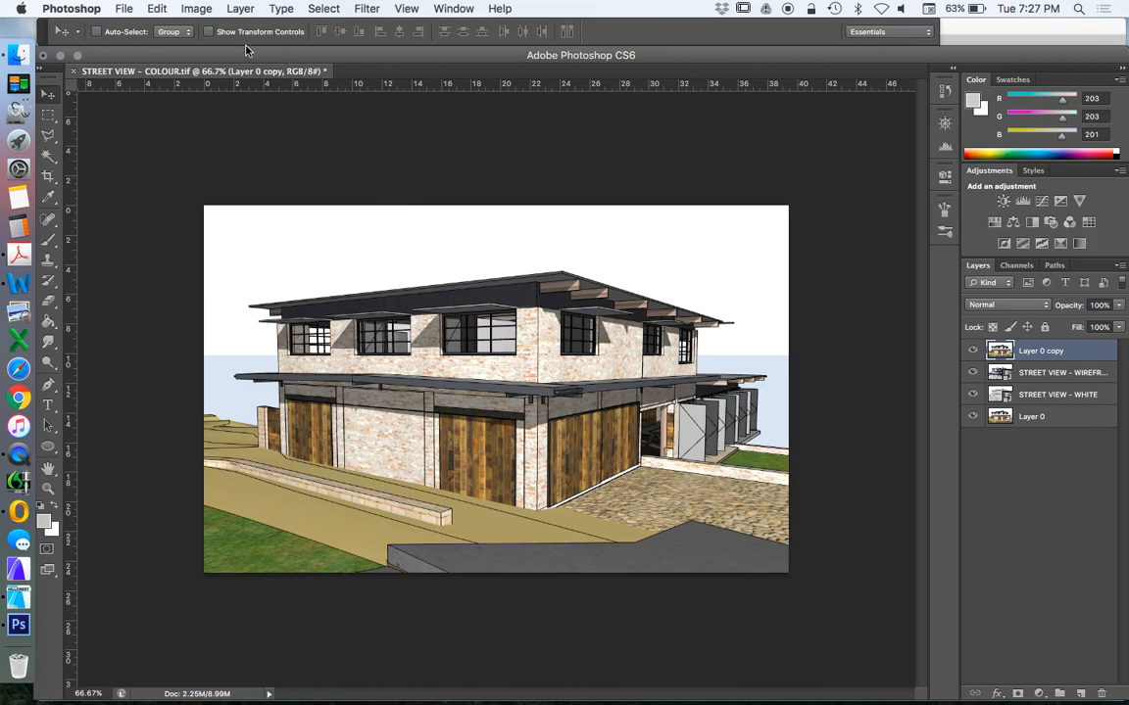
mouse_move(323, 130)
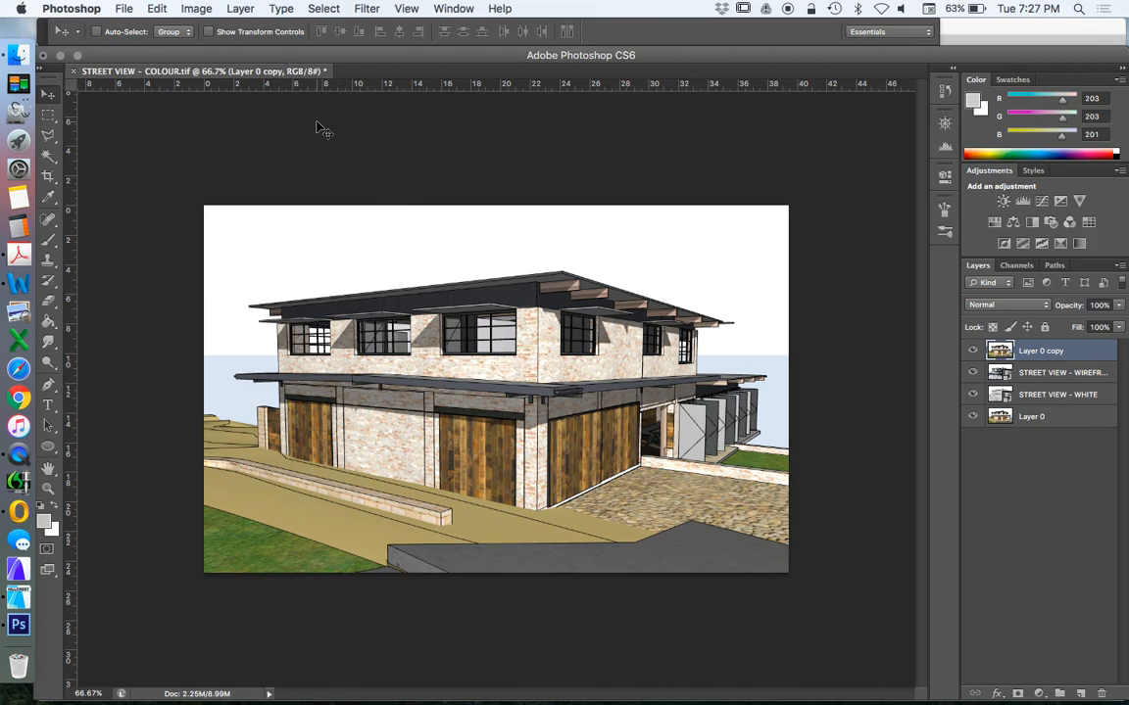
Resample the image to 300 pixels/inch, enlarging it to 4658 × 2929 pixels
click(196, 7)
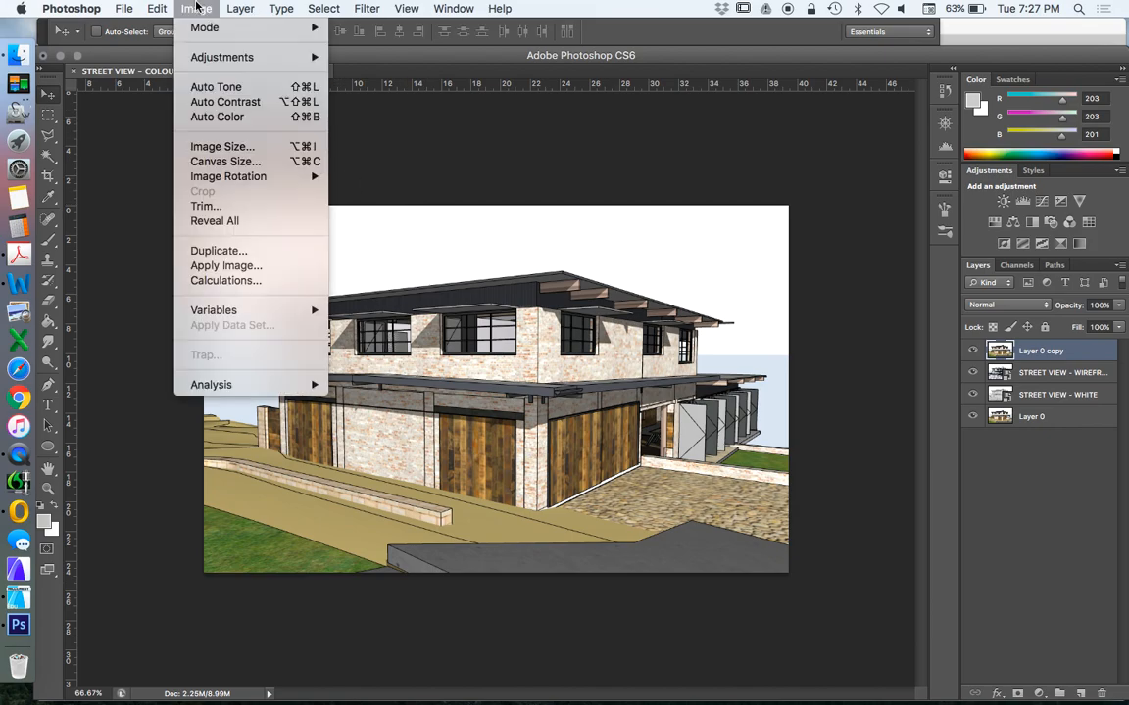
mouse_move(226, 161)
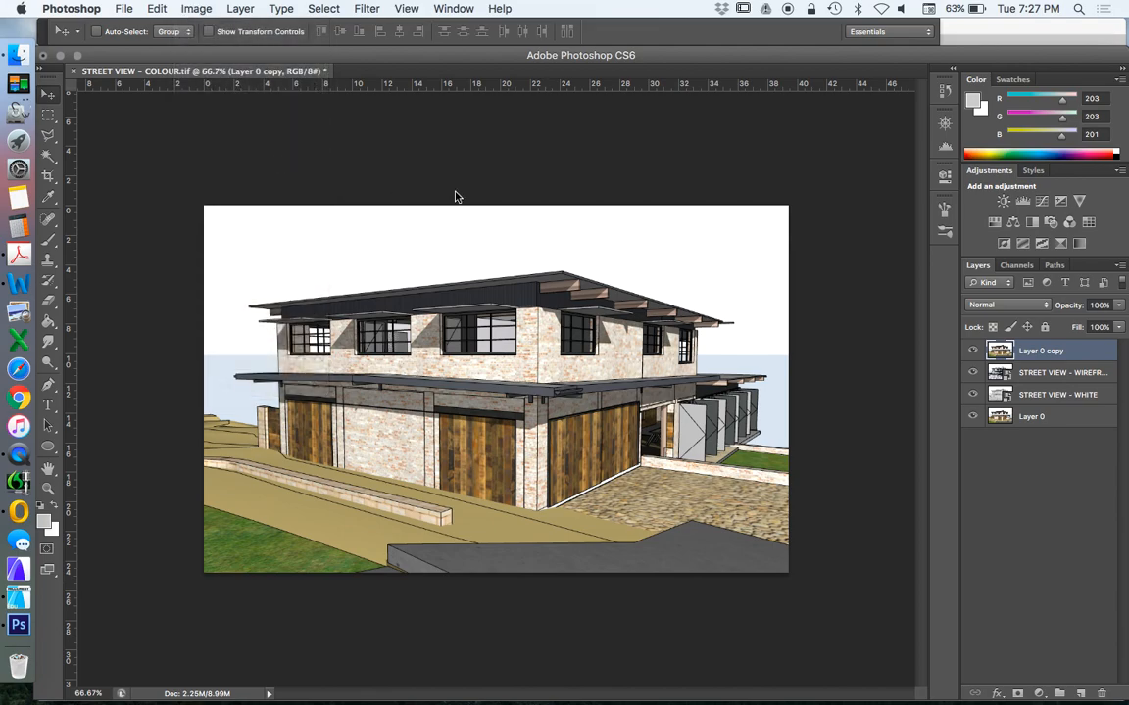
click(196, 8)
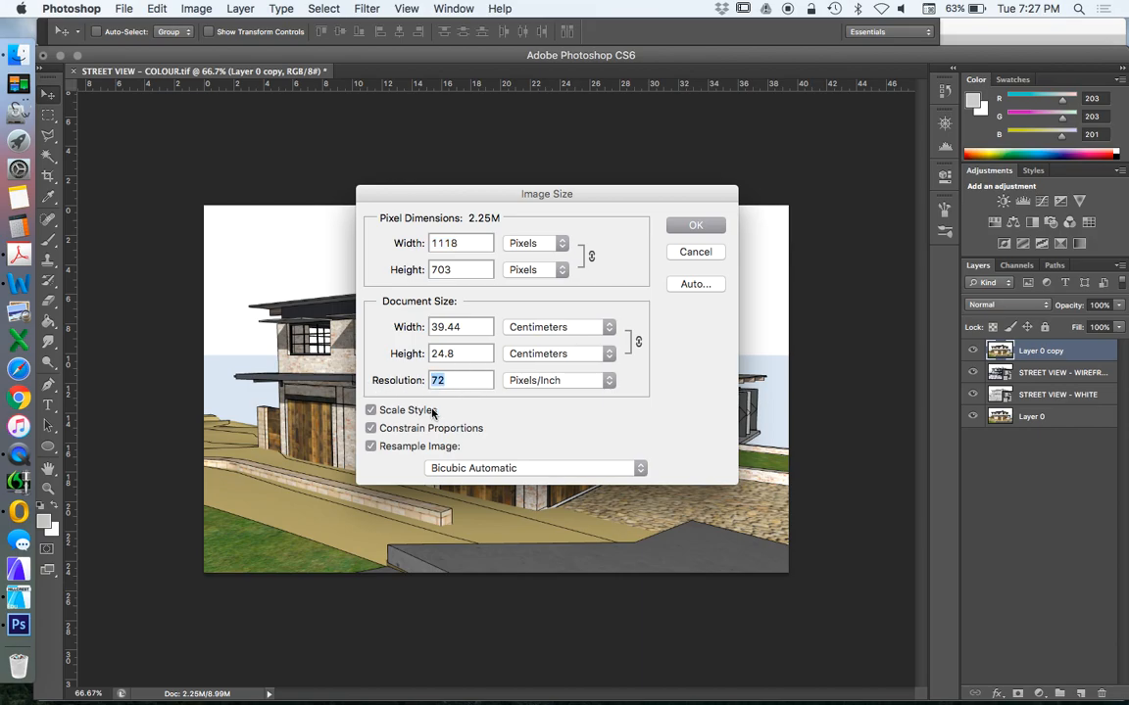
text(300)
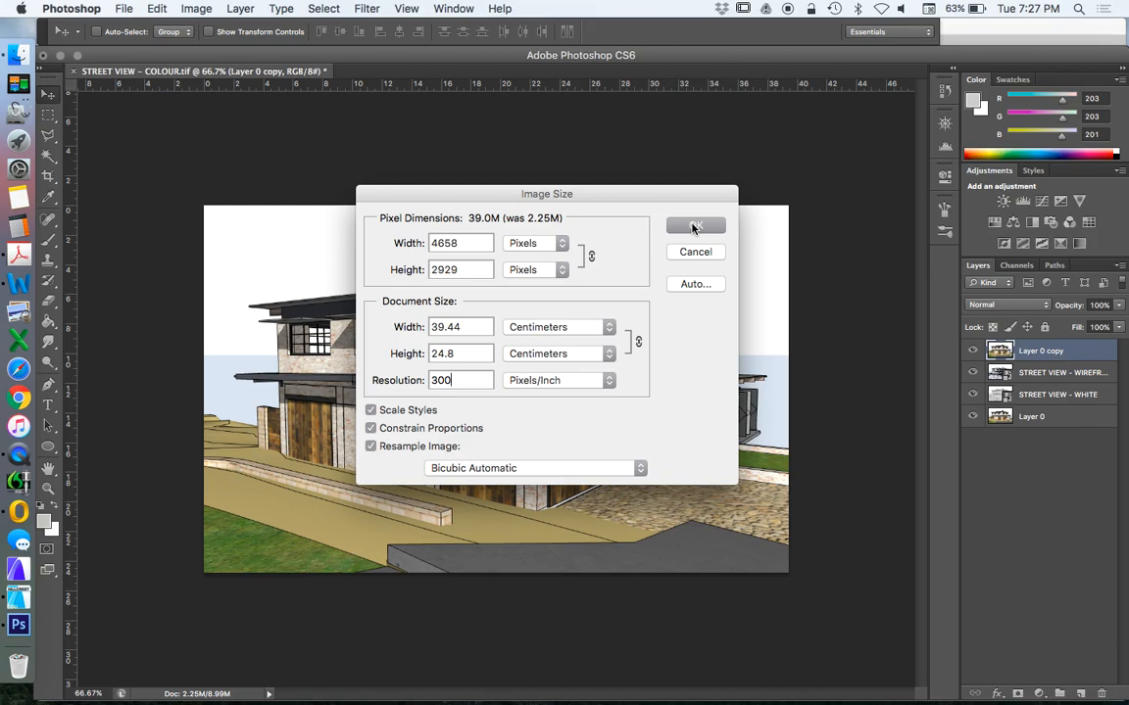
click(696, 226)
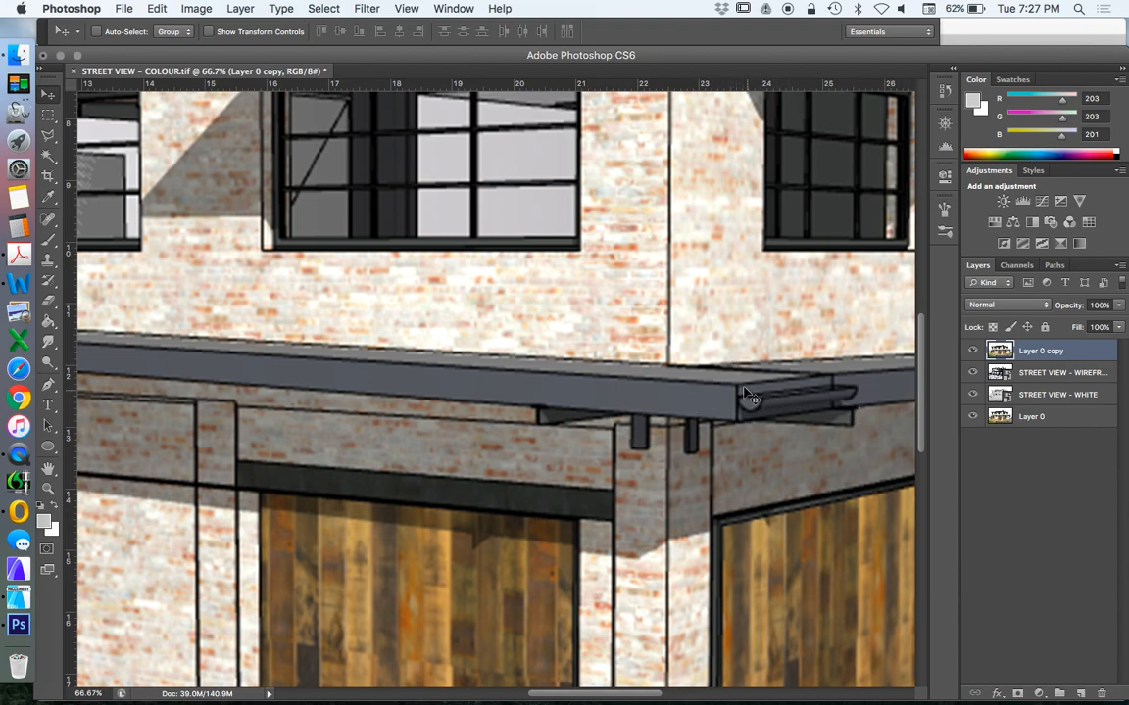
mouse_move(774, 385)
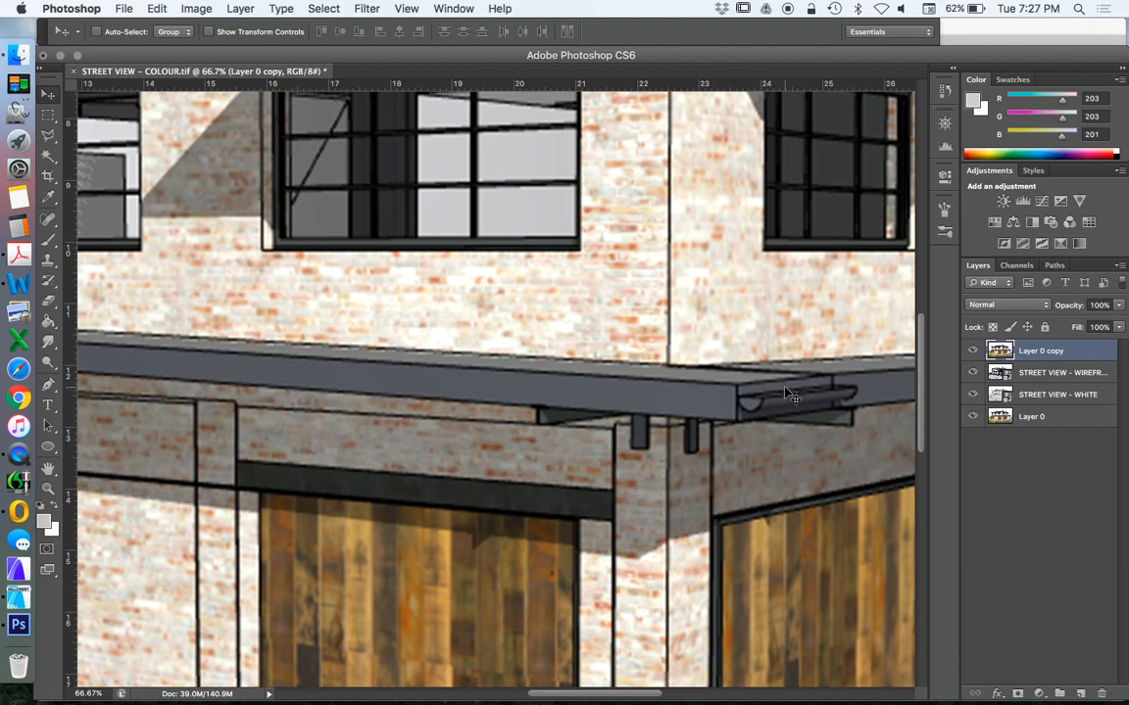
mouse_move(774, 400)
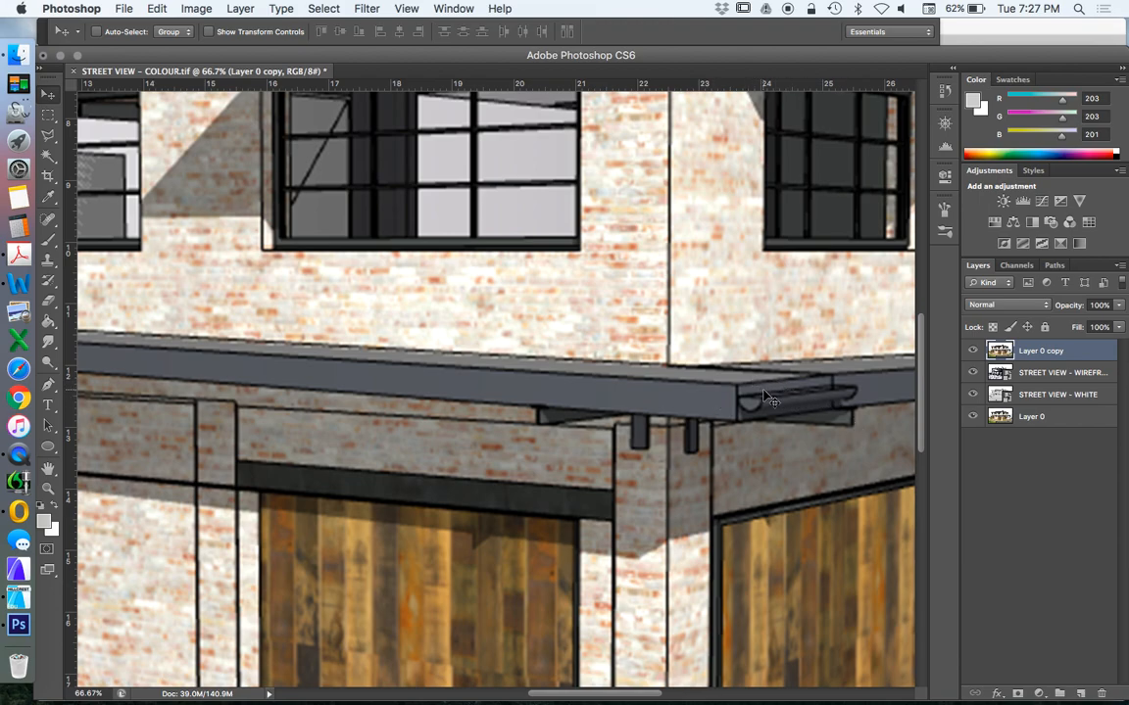
mouse_move(419, 136)
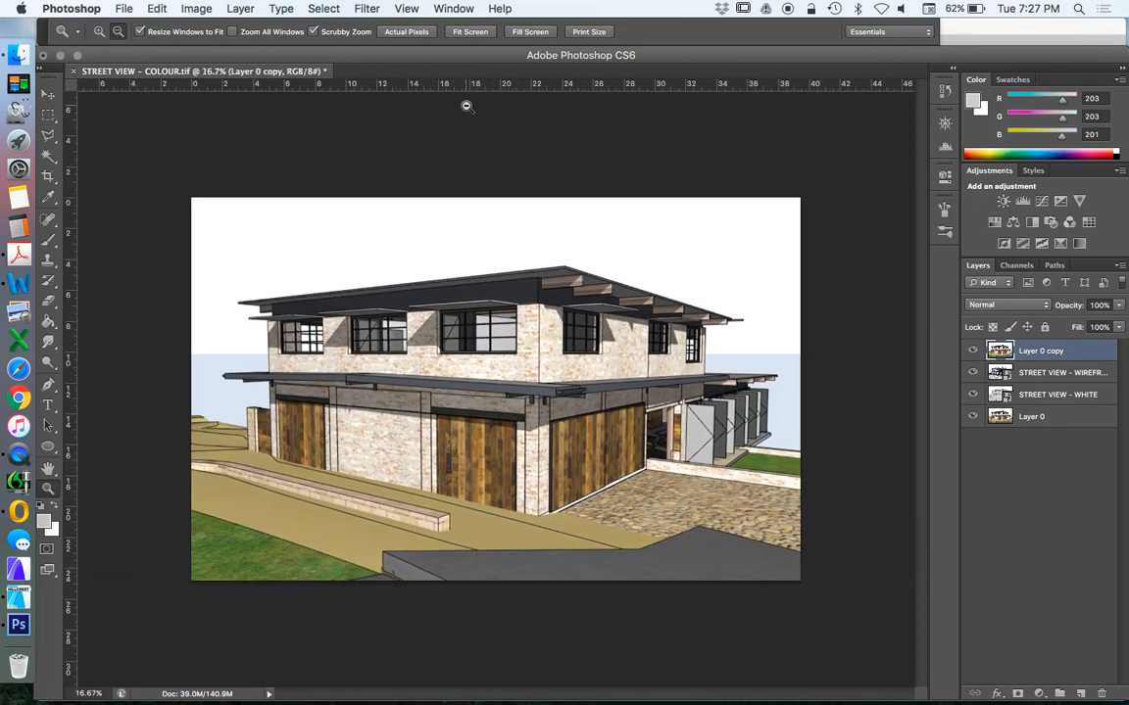
Open the Filter menu with the full street-view render in view
click(366, 8)
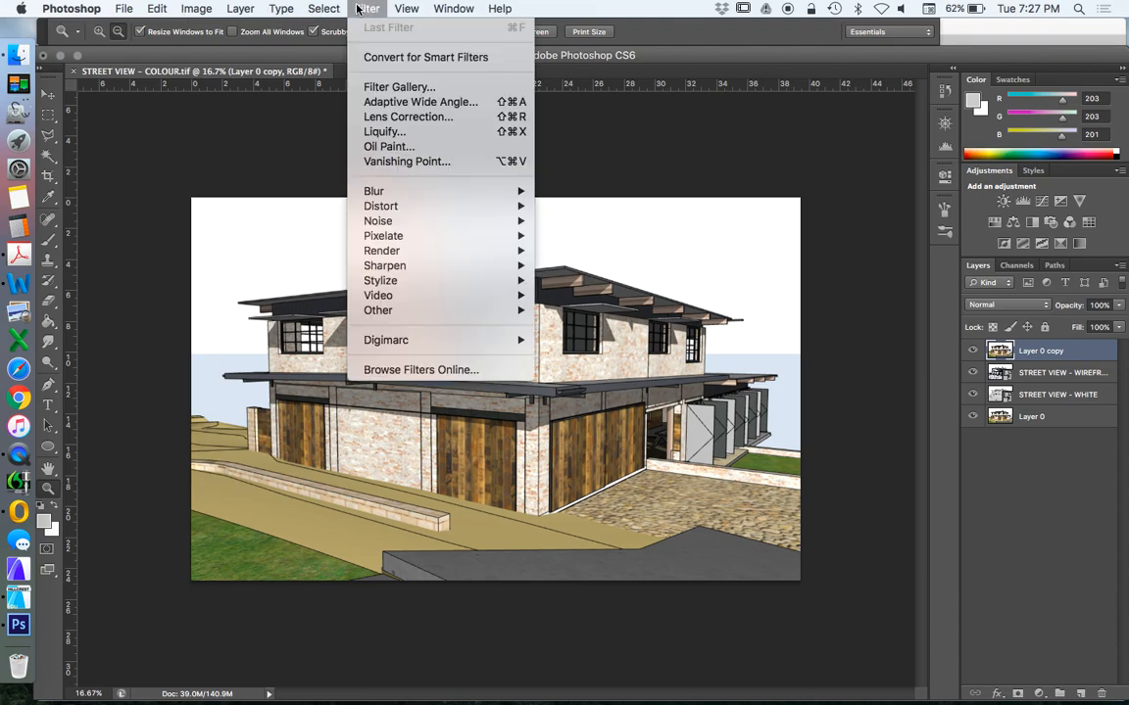
mouse_move(385, 265)
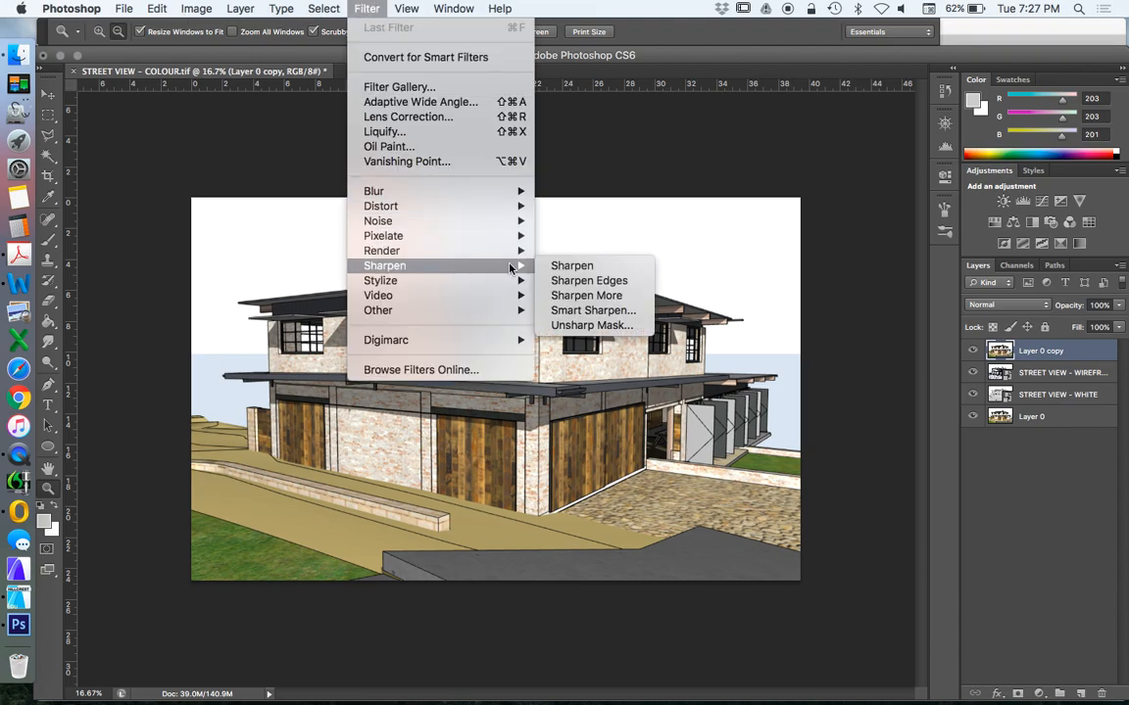
mouse_move(593, 311)
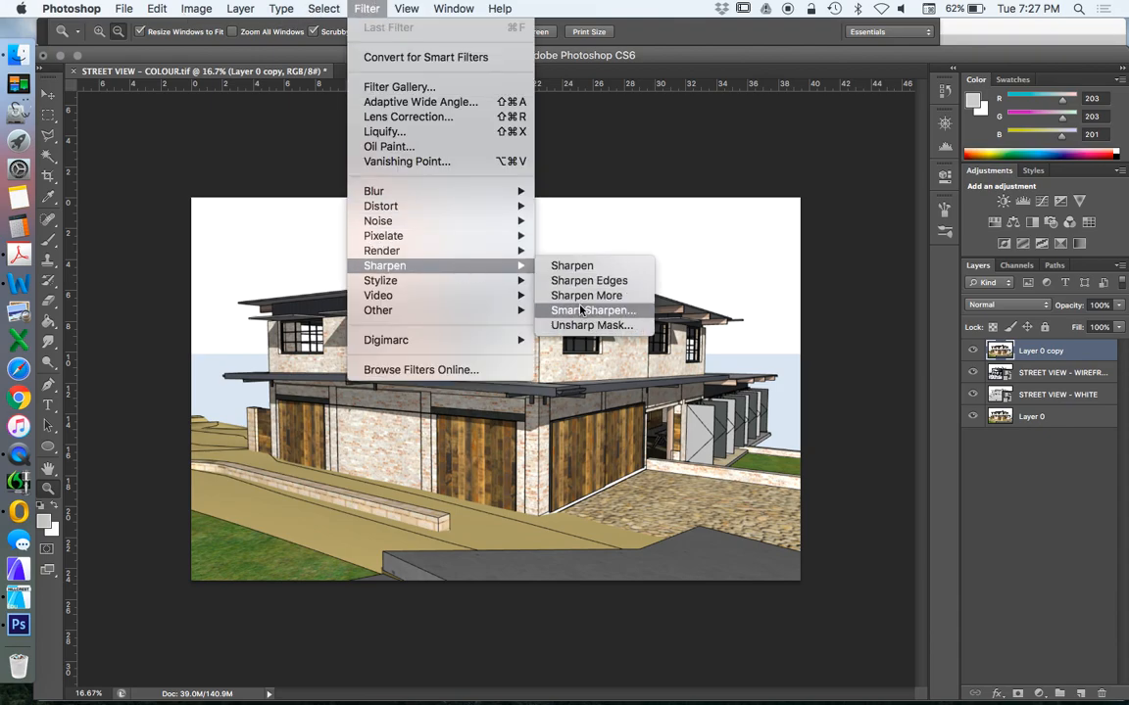
mouse_move(630, 143)
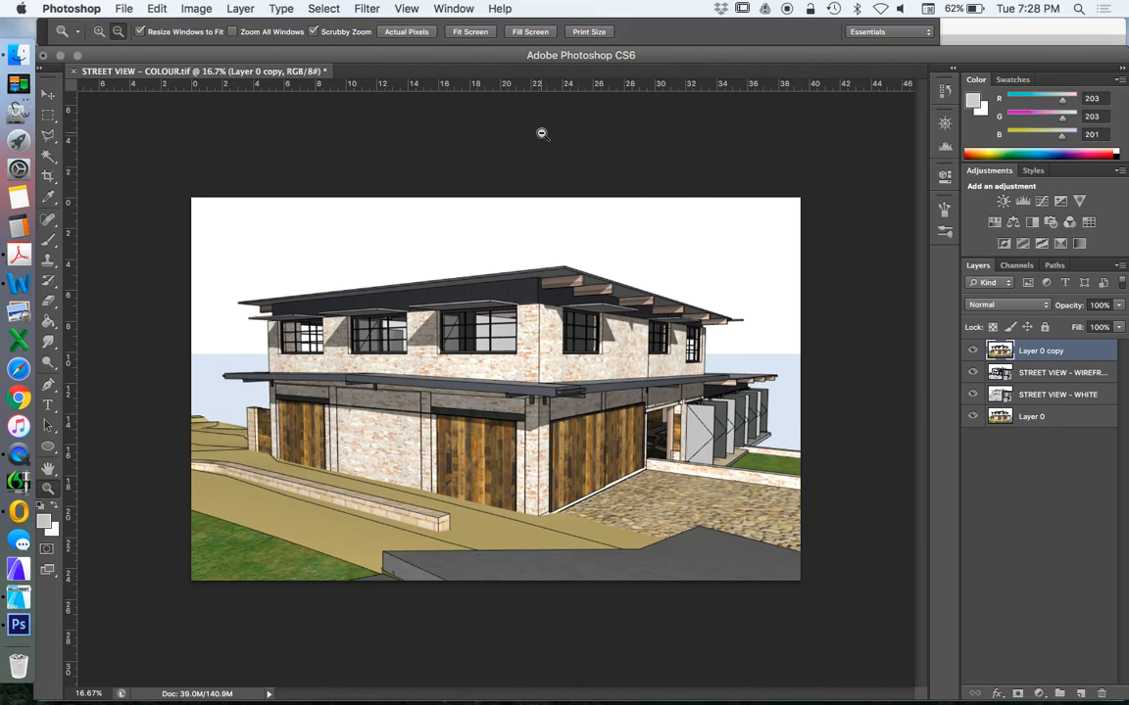
mouse_move(480, 148)
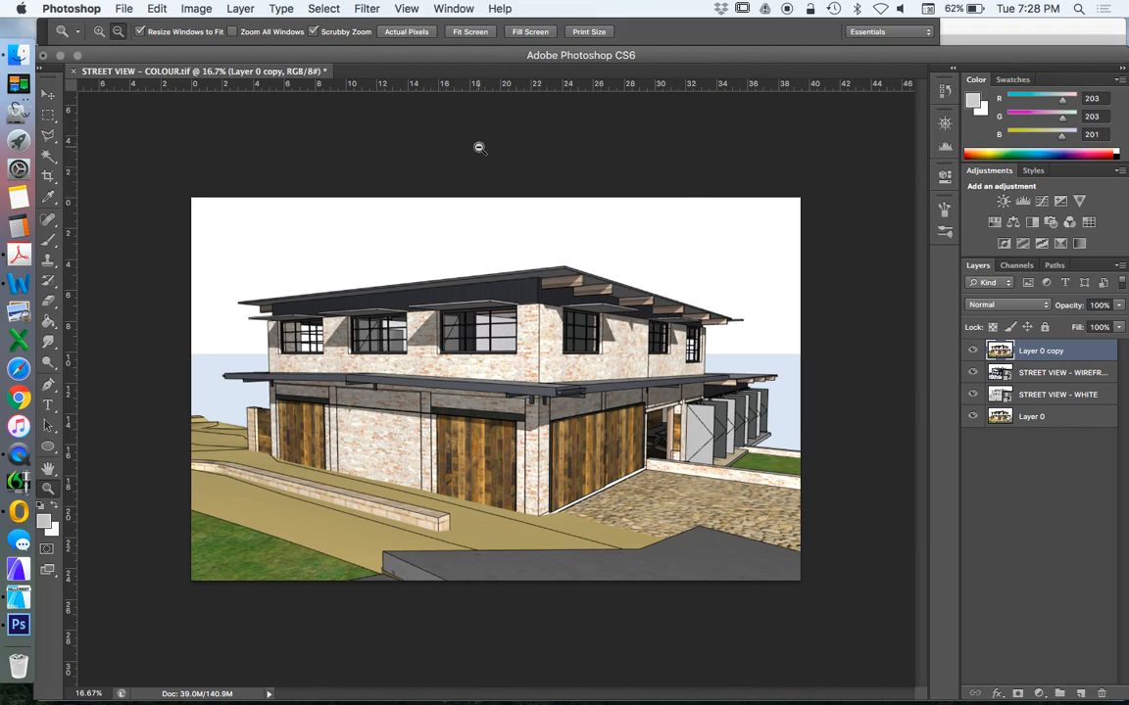
click(47, 95)
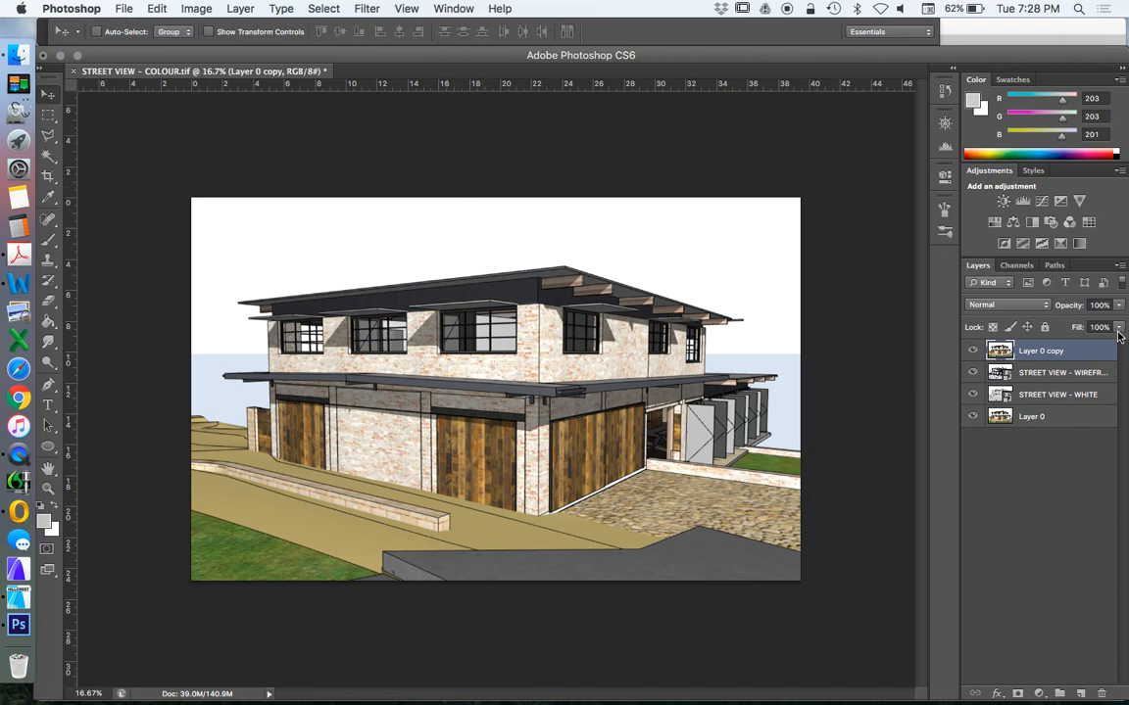
mouse_move(1051, 380)
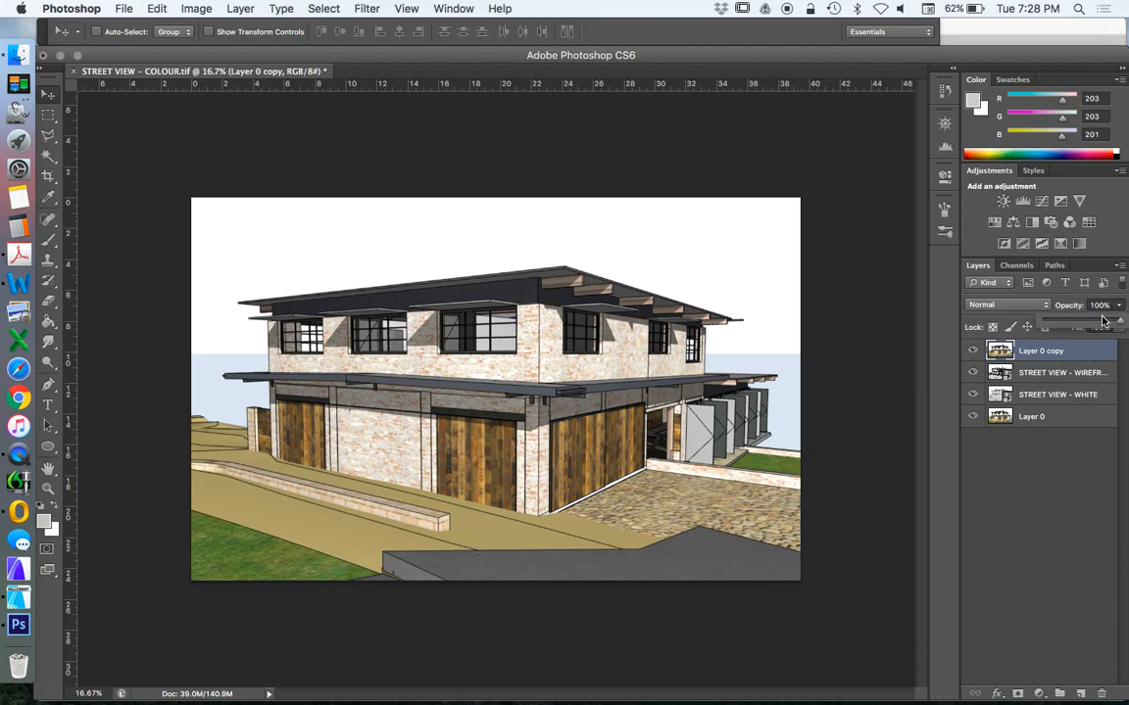
Fade the Layer 0 copy colour layer to 23% opacity
drag(1102, 305, 1048, 326)
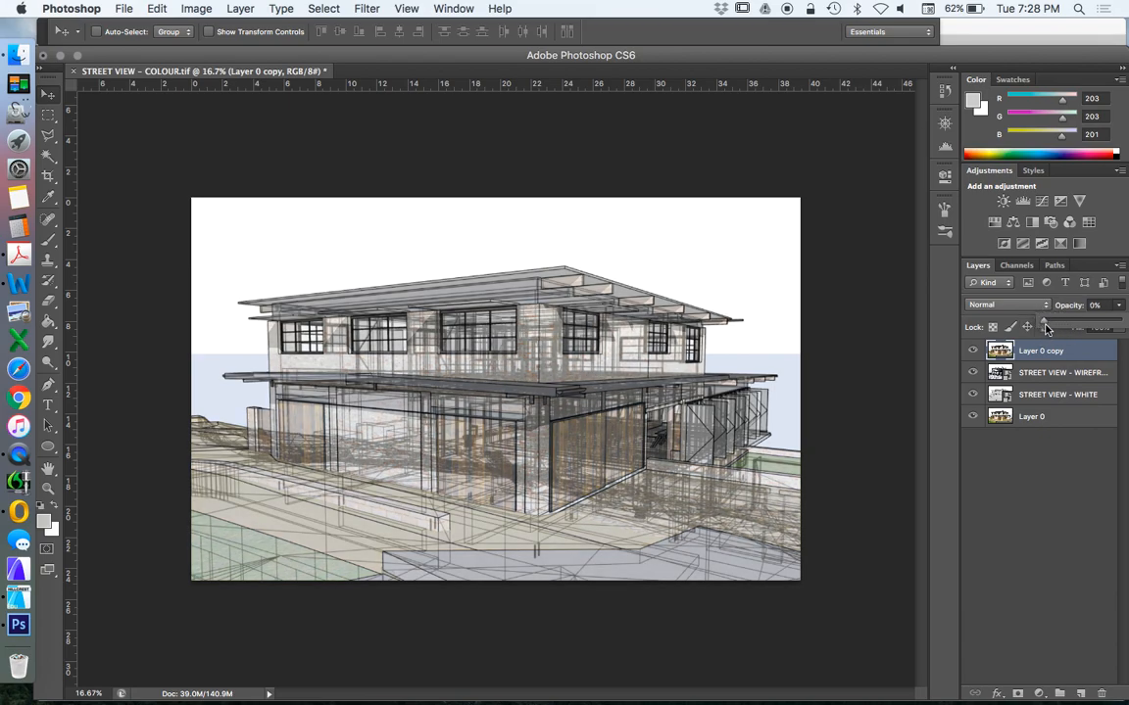
drag(1054, 326, 1056, 325)
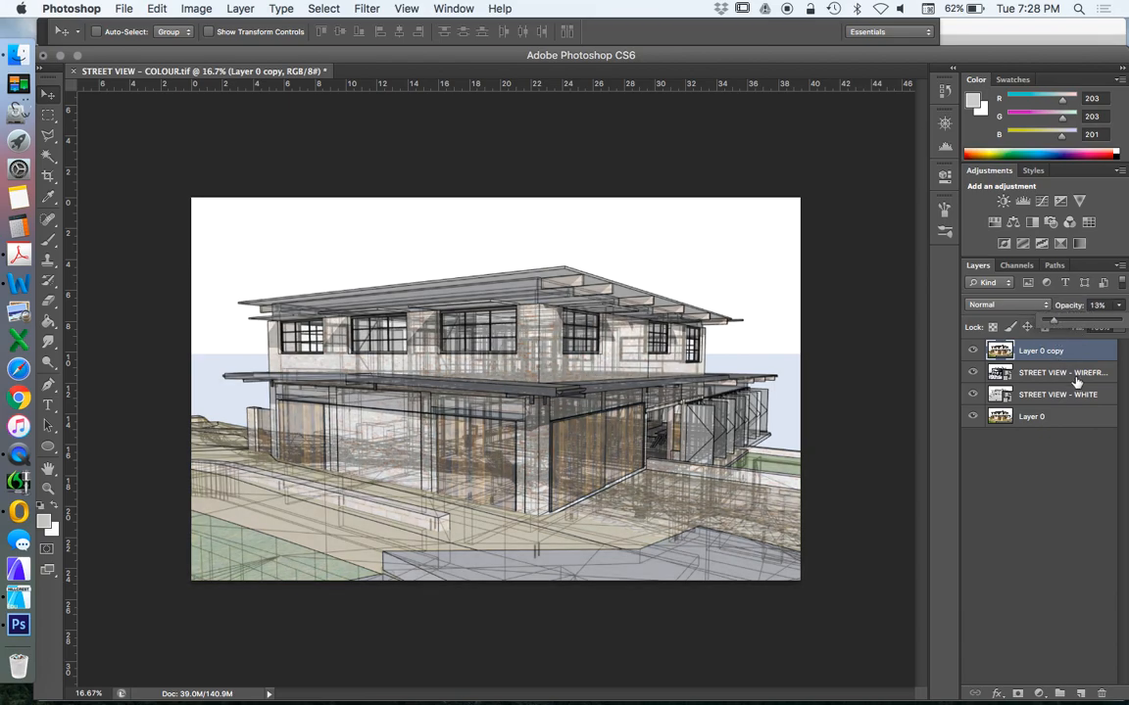
drag(1054, 323, 1073, 323)
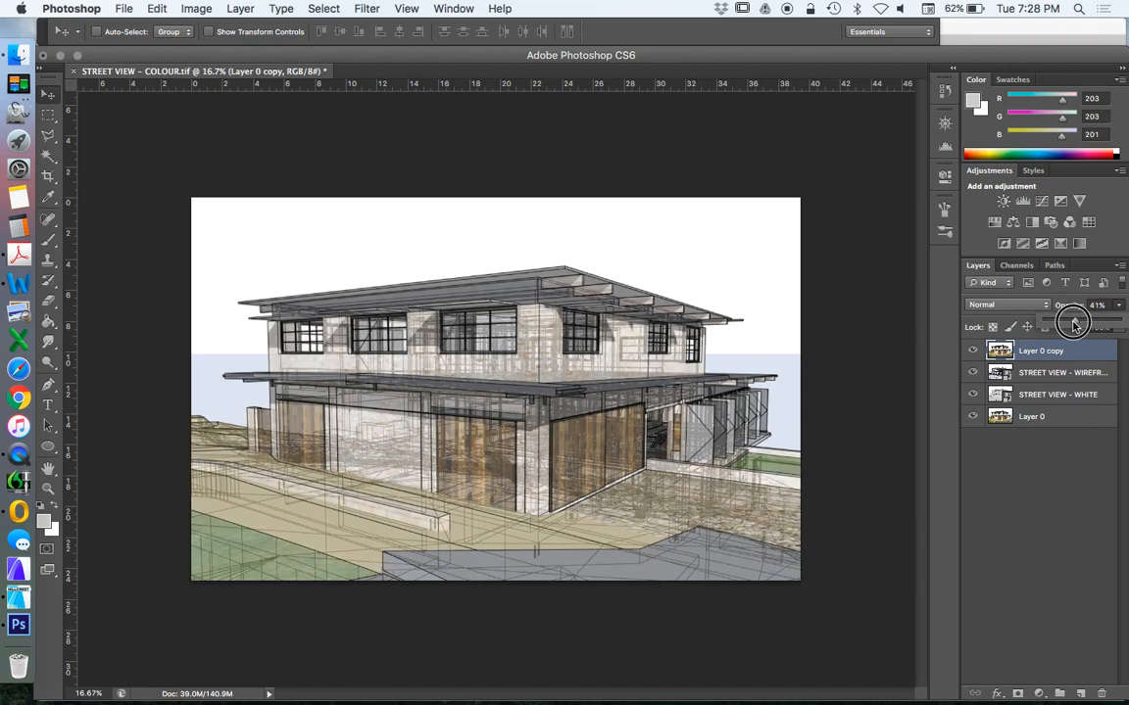
drag(1073, 321, 1053, 321)
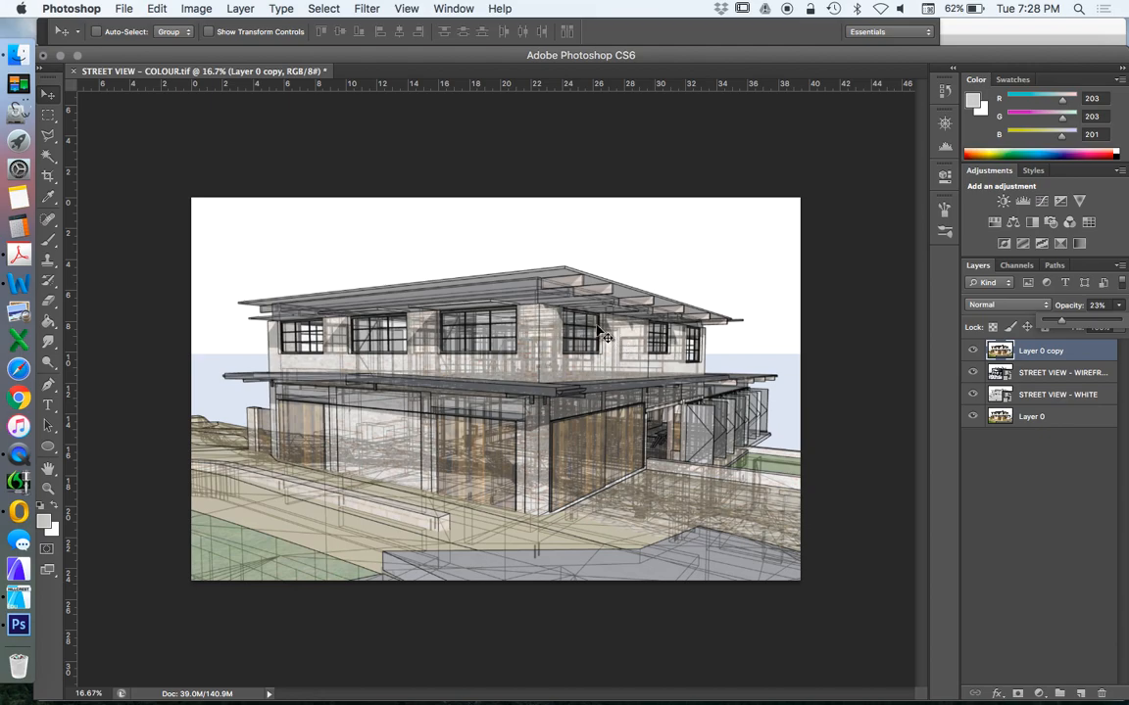
click(1048, 373)
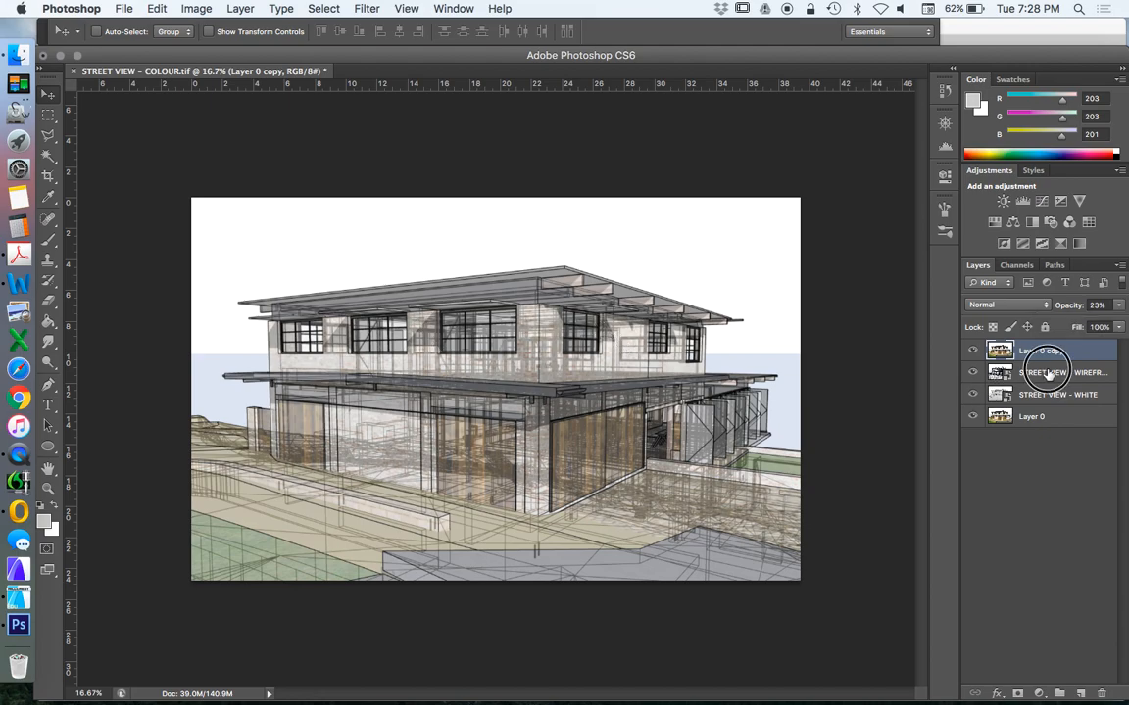
Lower the STREET VIEW - WIREFRAME layer to 19% opacity, then select STREET VIEW - WHITE
click(1063, 372)
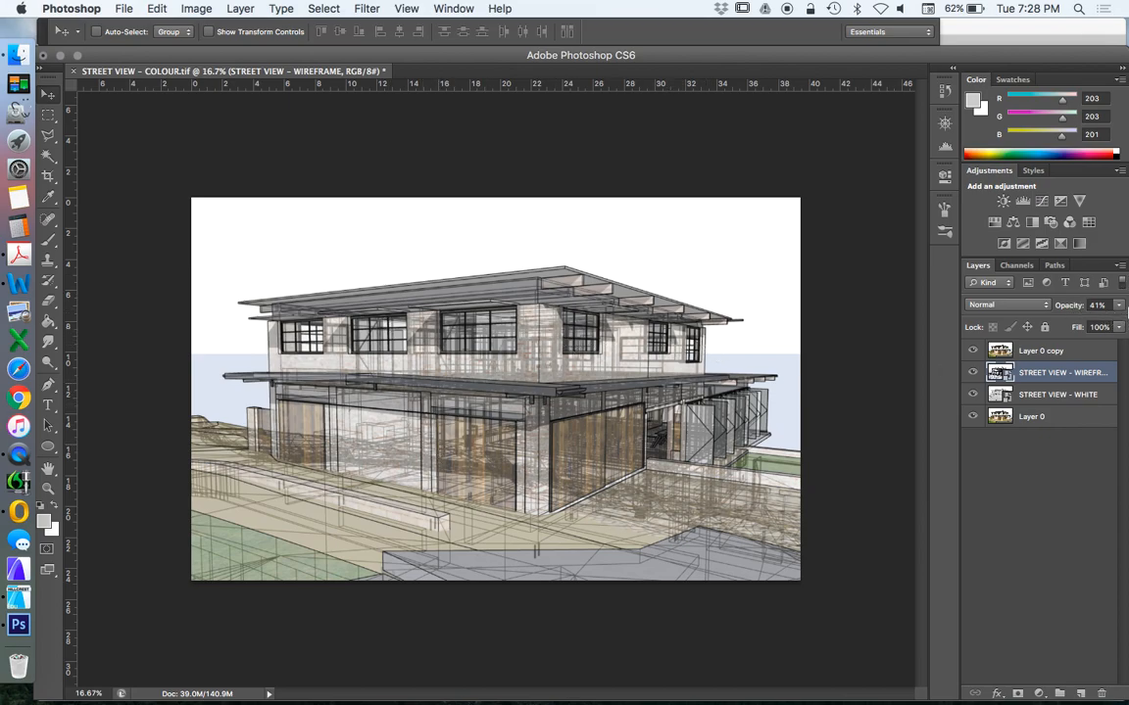
mouse_move(715, 404)
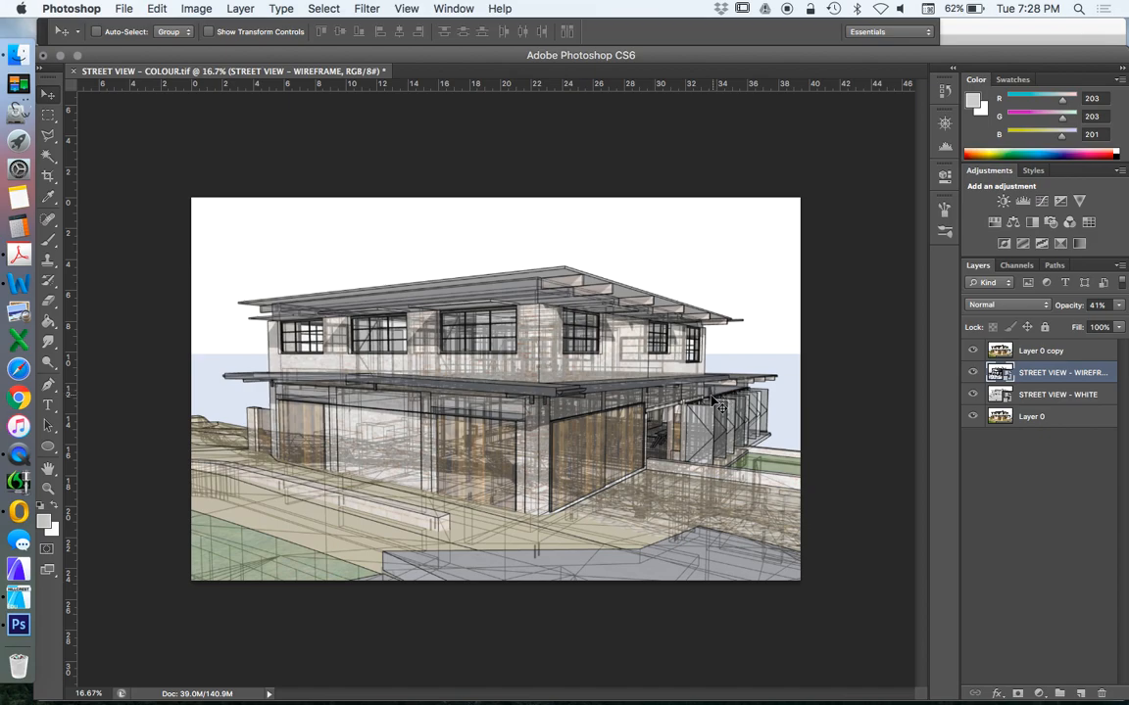
mouse_move(445, 284)
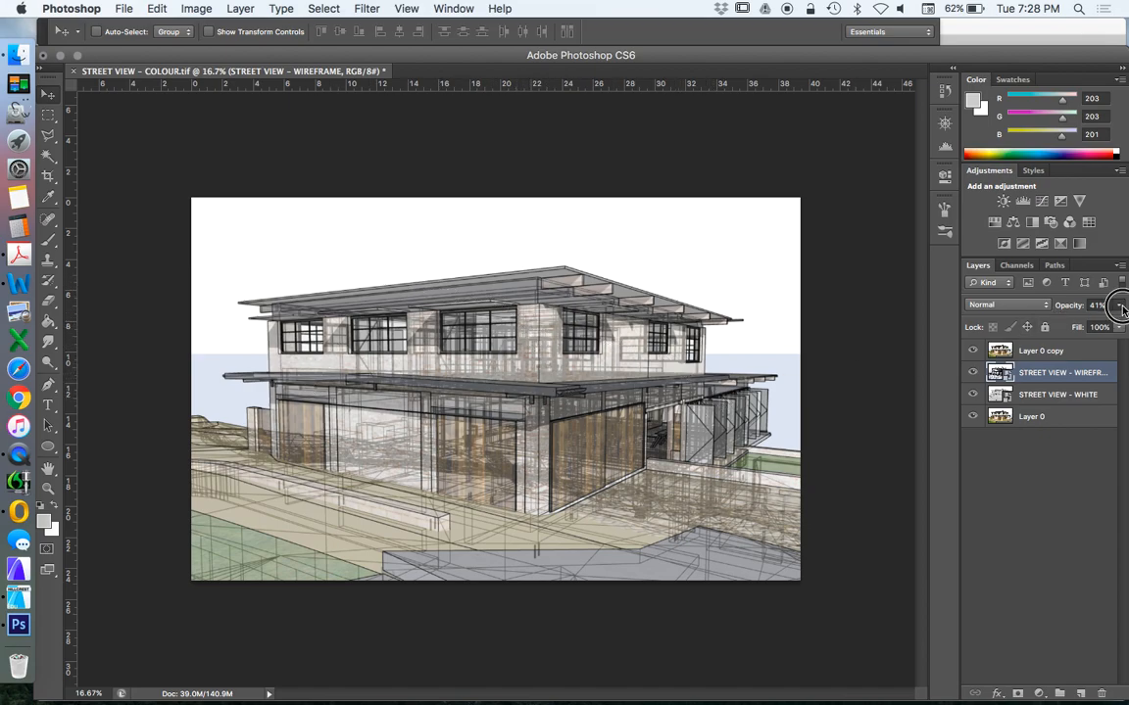
drag(1117, 305, 1072, 323)
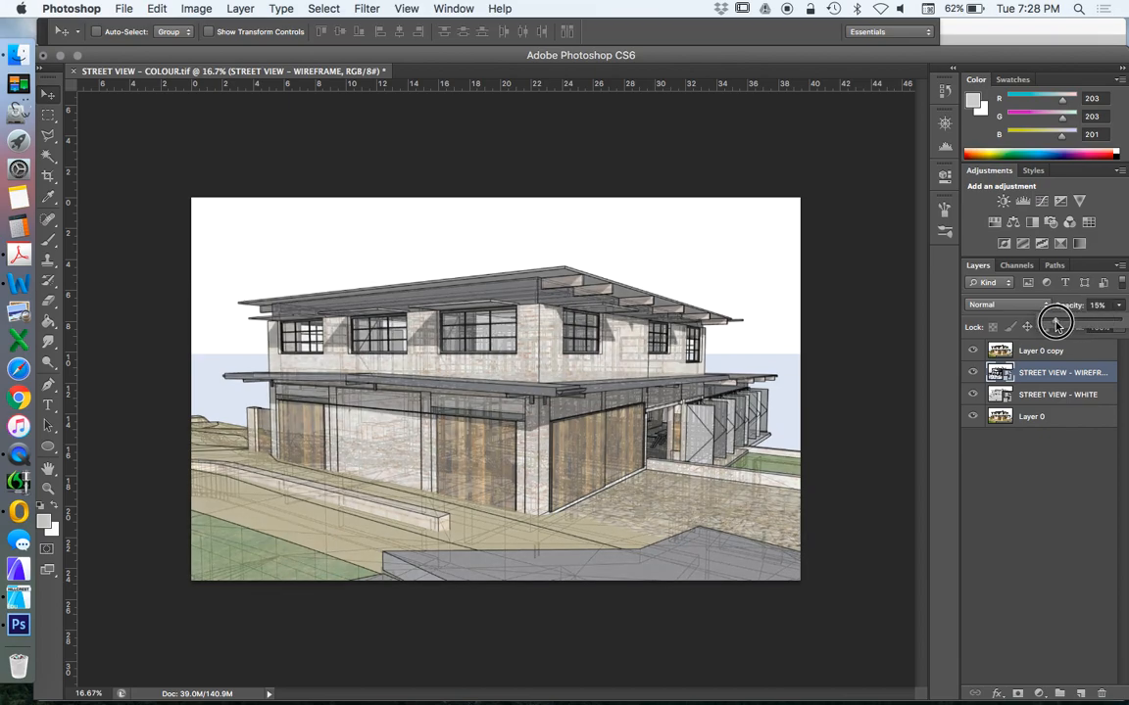
drag(1053, 324, 1078, 324)
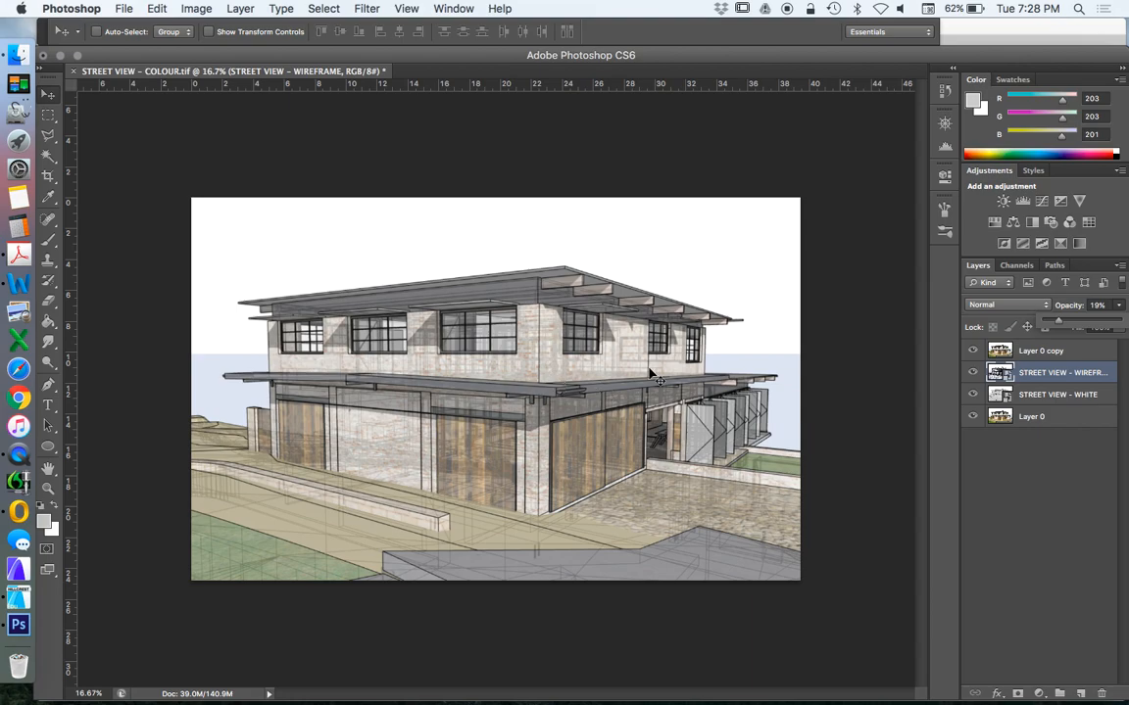
mouse_move(1036, 422)
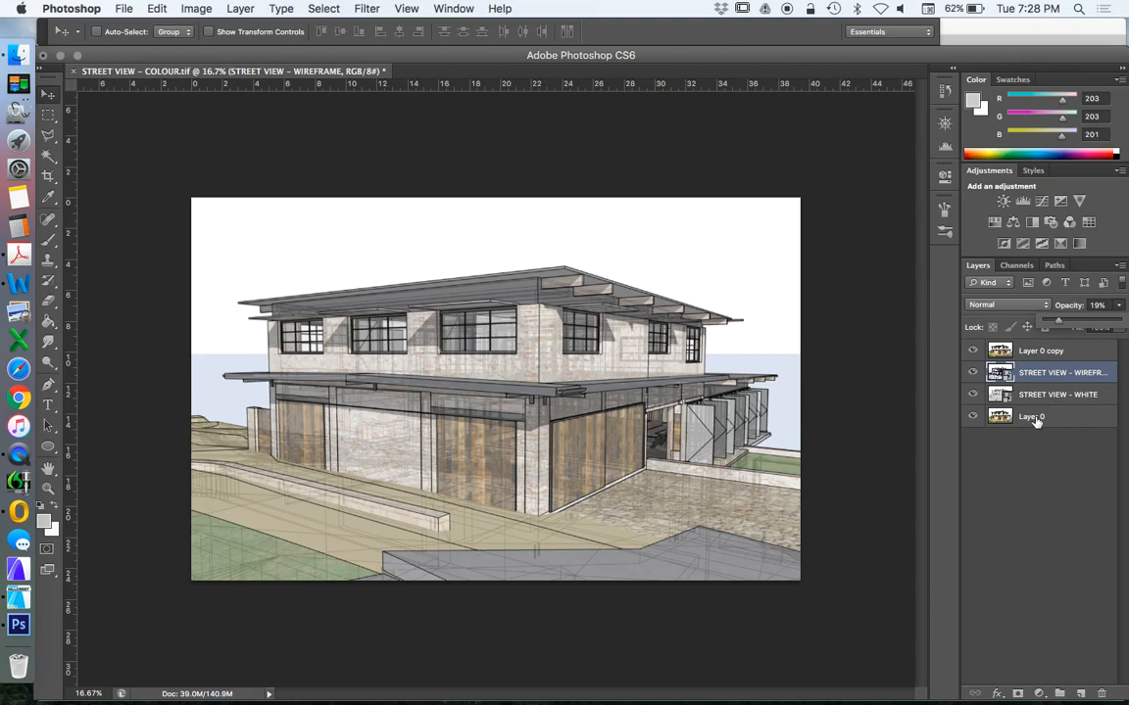
click(1057, 394)
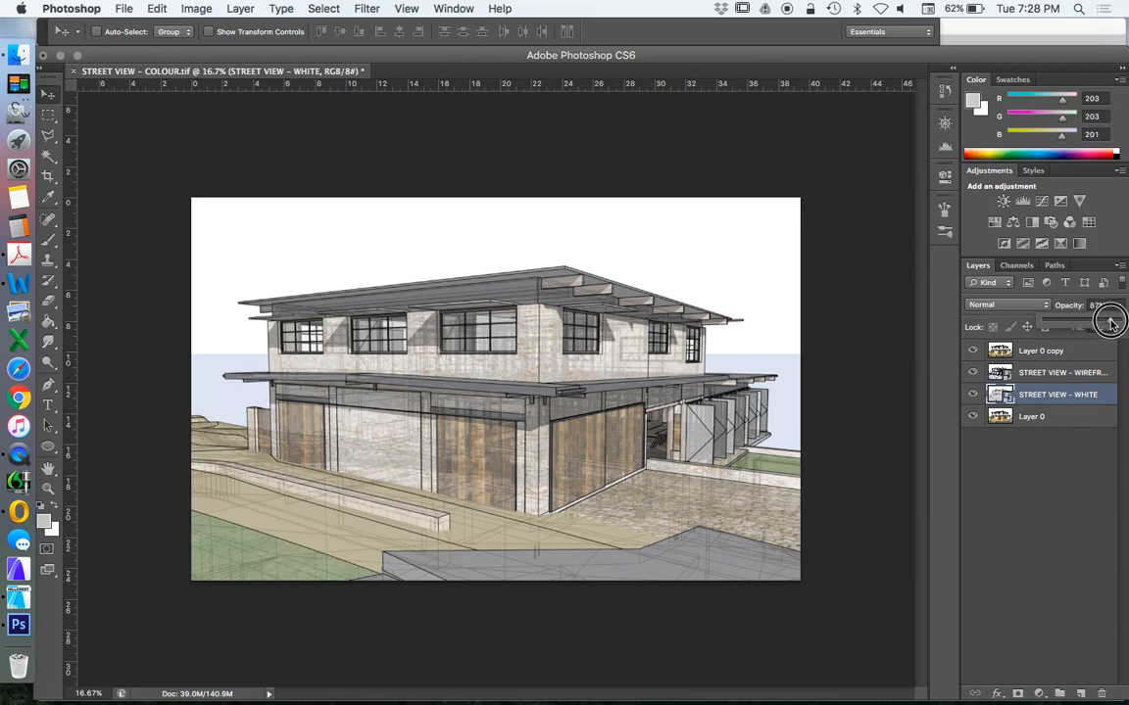
Select Layer 0 copy and raise its opacity to 39%
click(1041, 351)
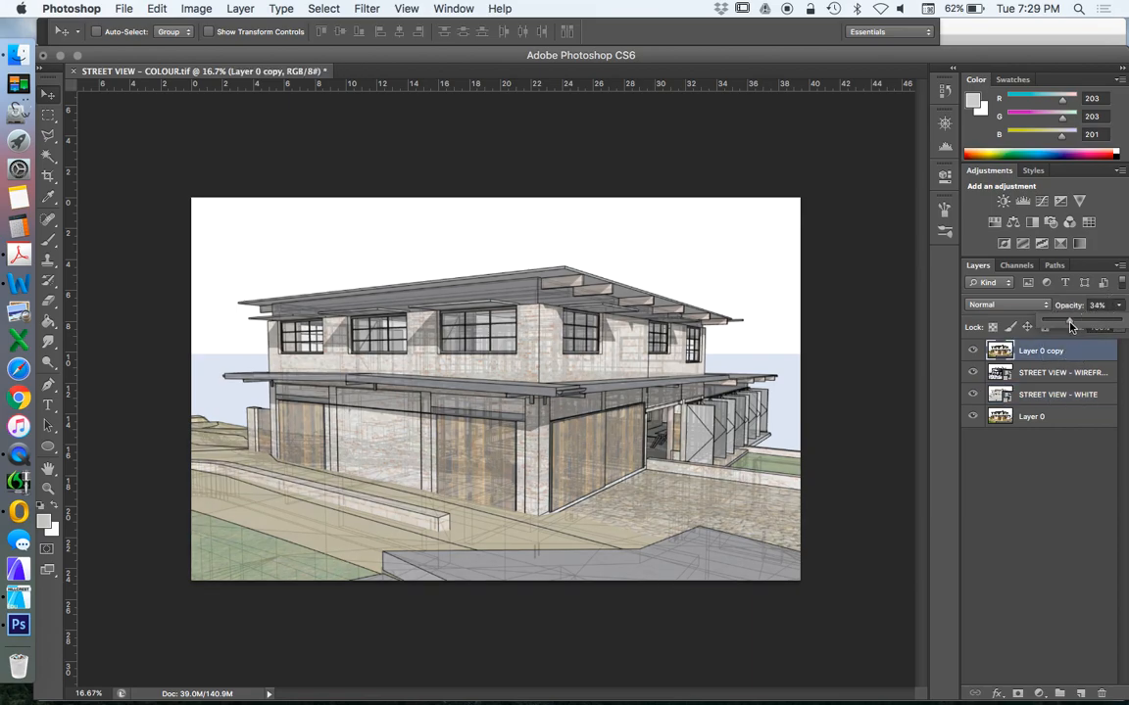
drag(1068, 321, 1073, 321)
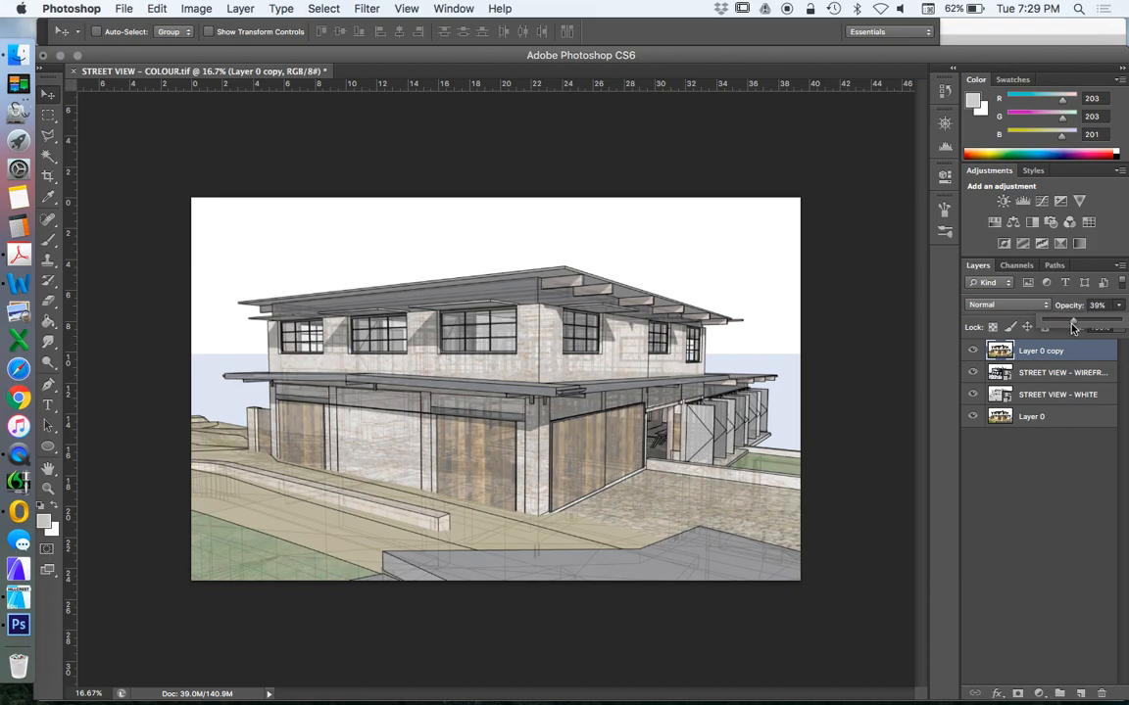
mouse_move(1042, 423)
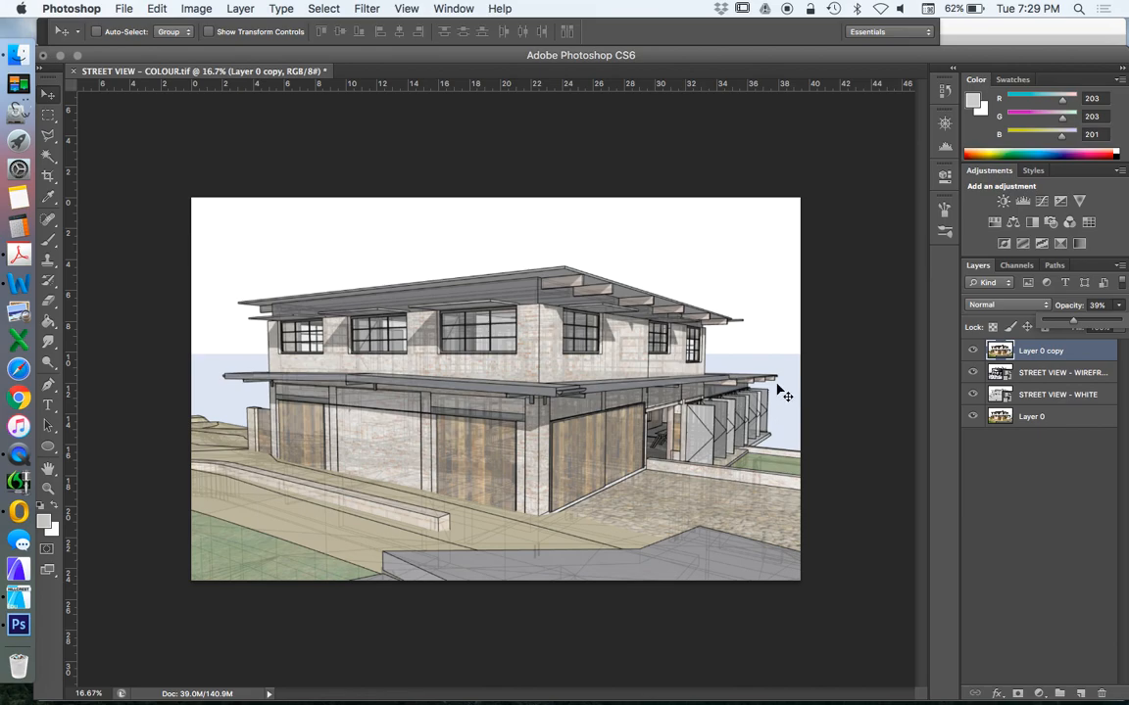
mouse_move(949, 464)
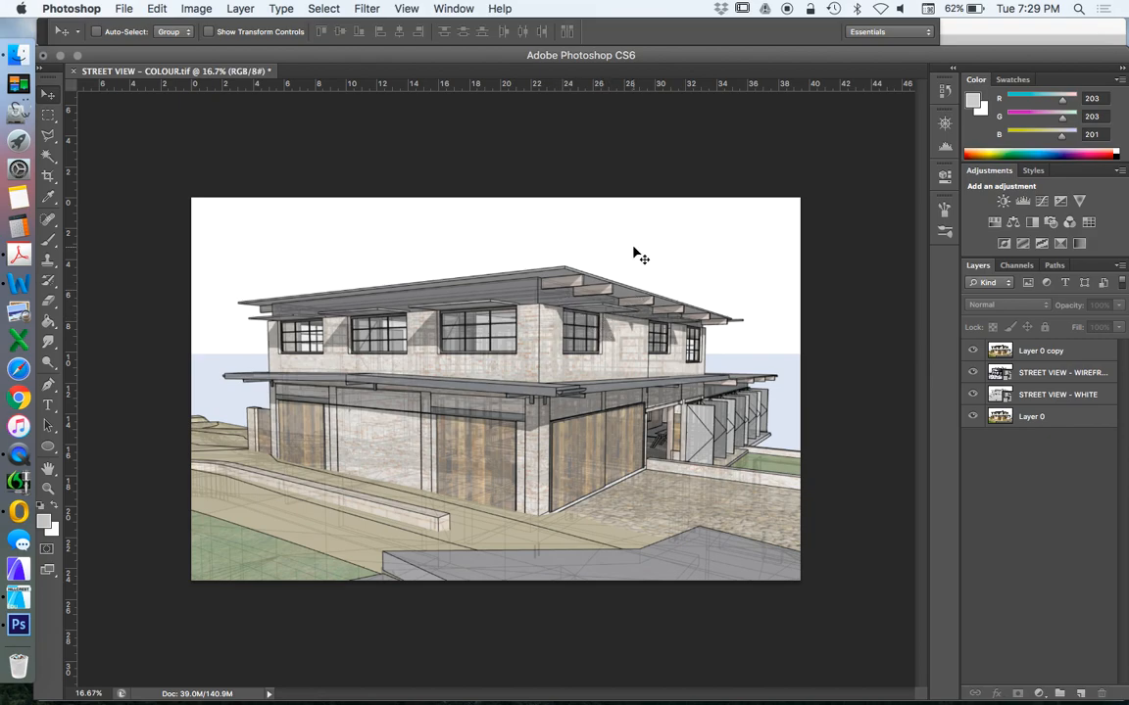
mouse_move(703, 245)
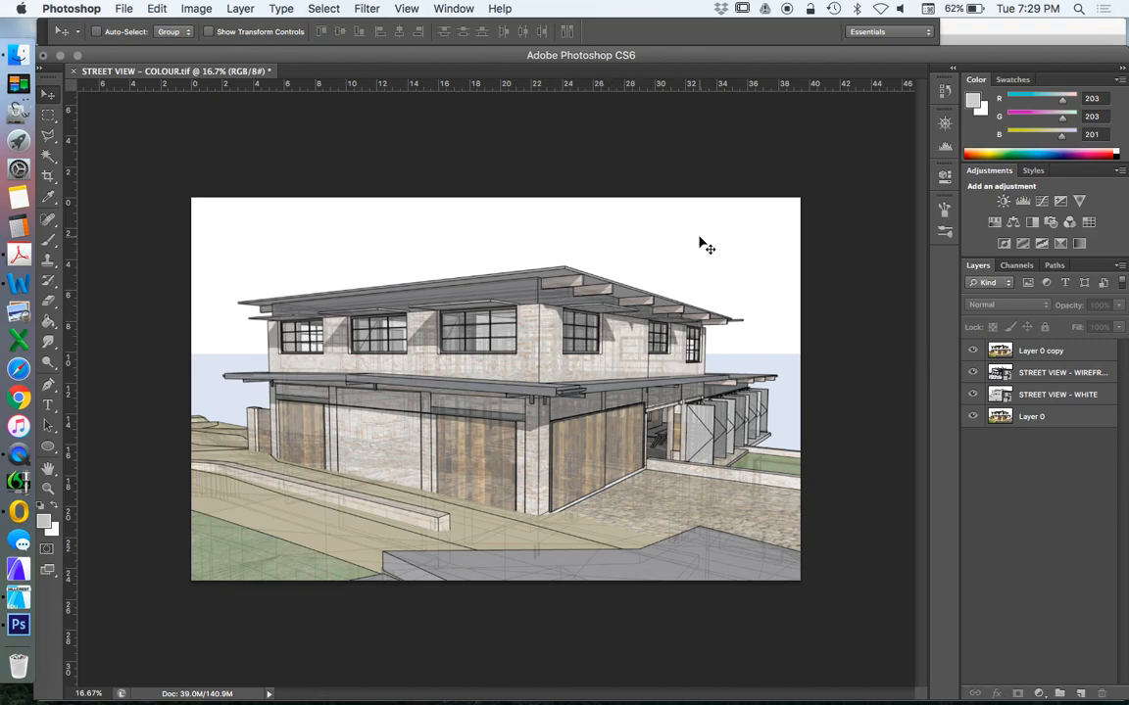
mouse_move(906, 408)
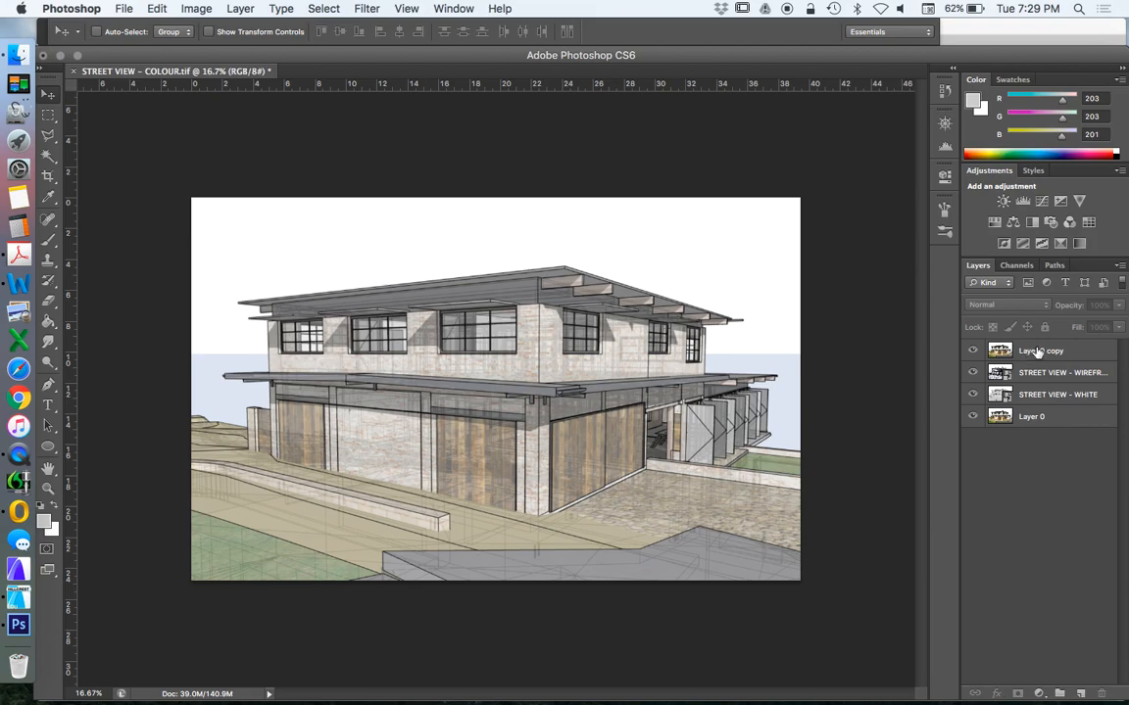
mouse_move(1043, 353)
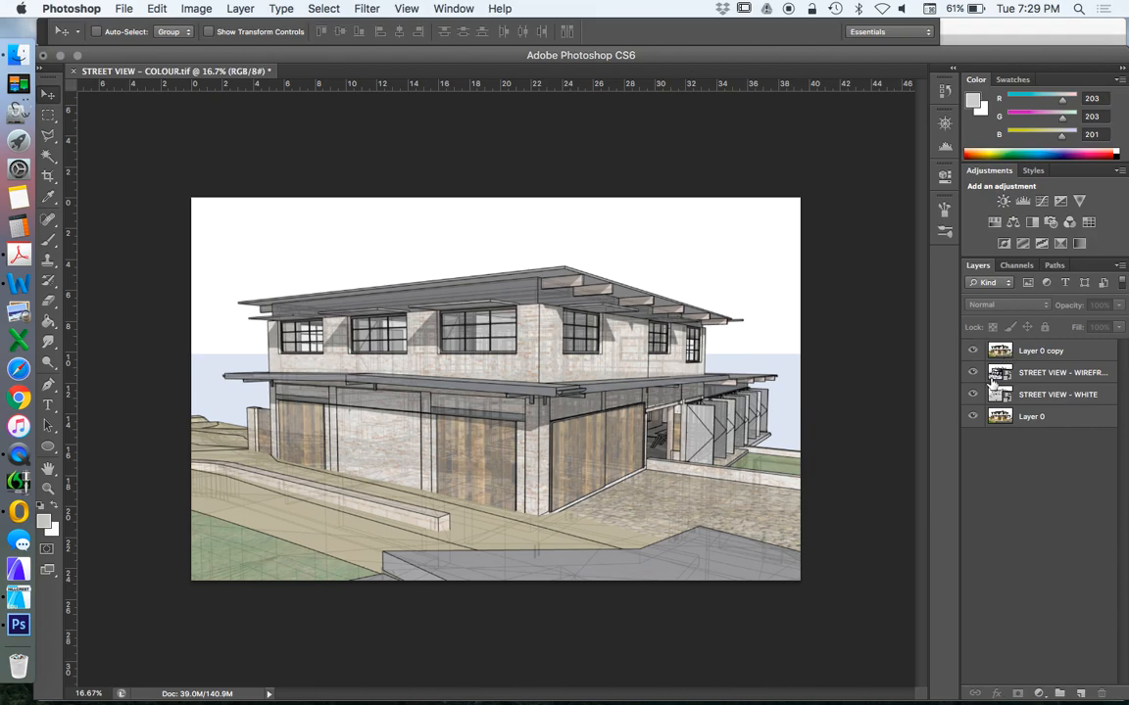
mouse_move(999, 373)
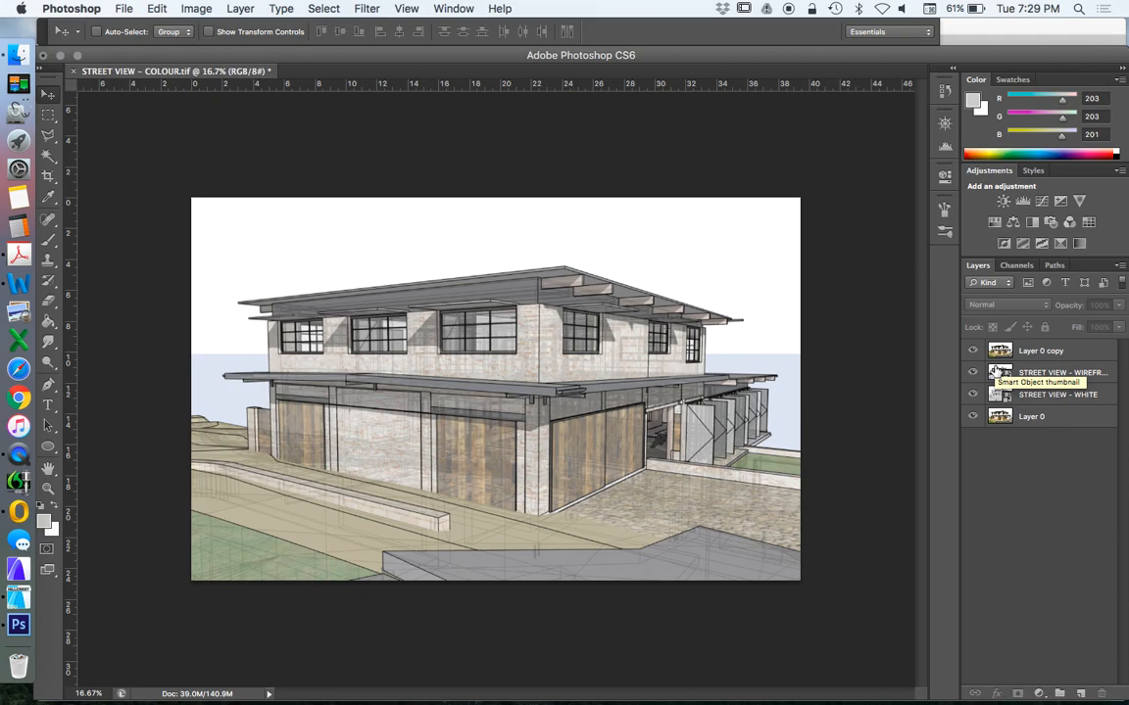
mouse_move(826, 399)
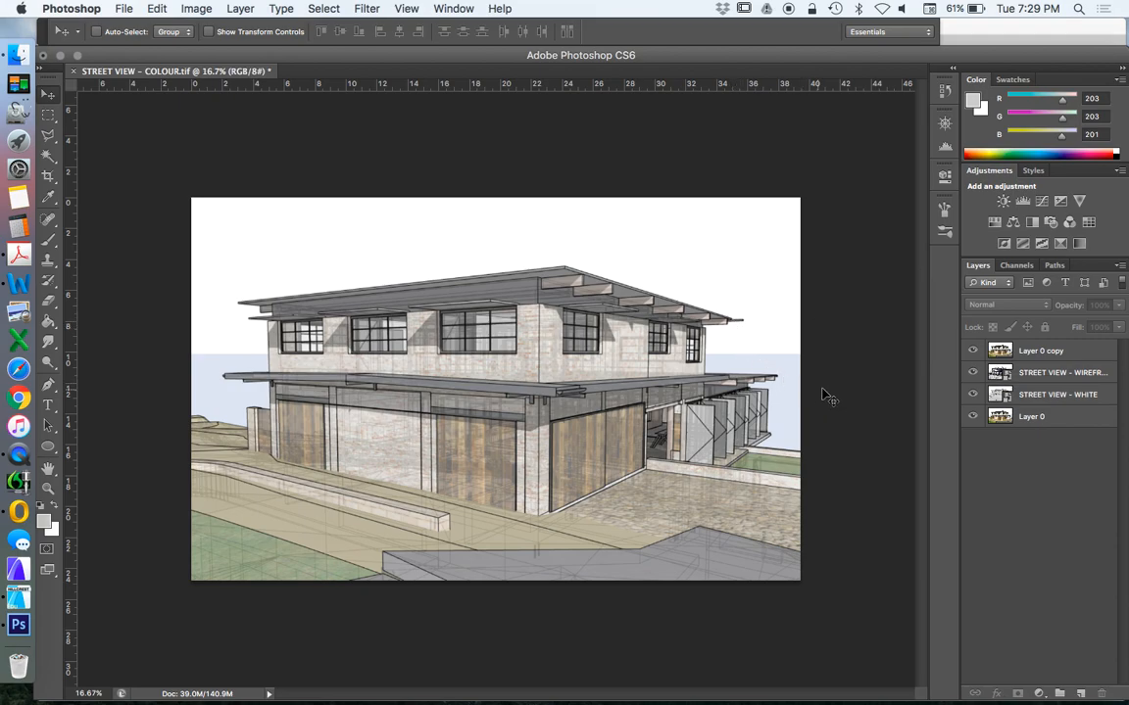
mouse_move(742, 311)
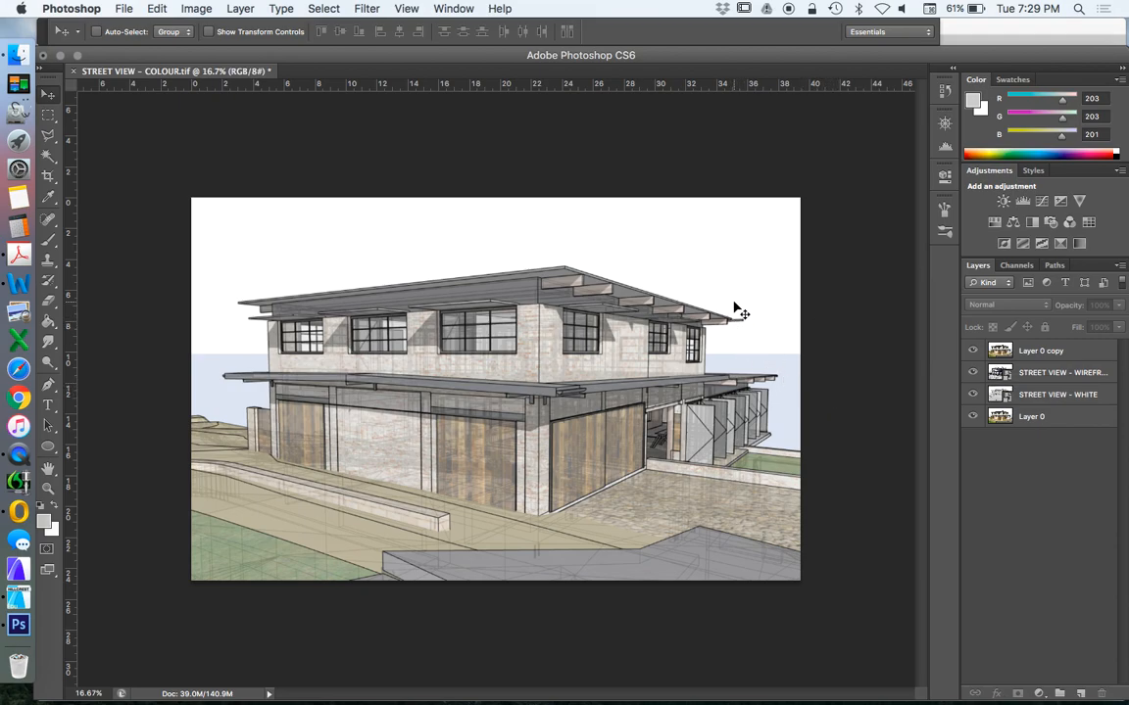
mouse_move(740, 277)
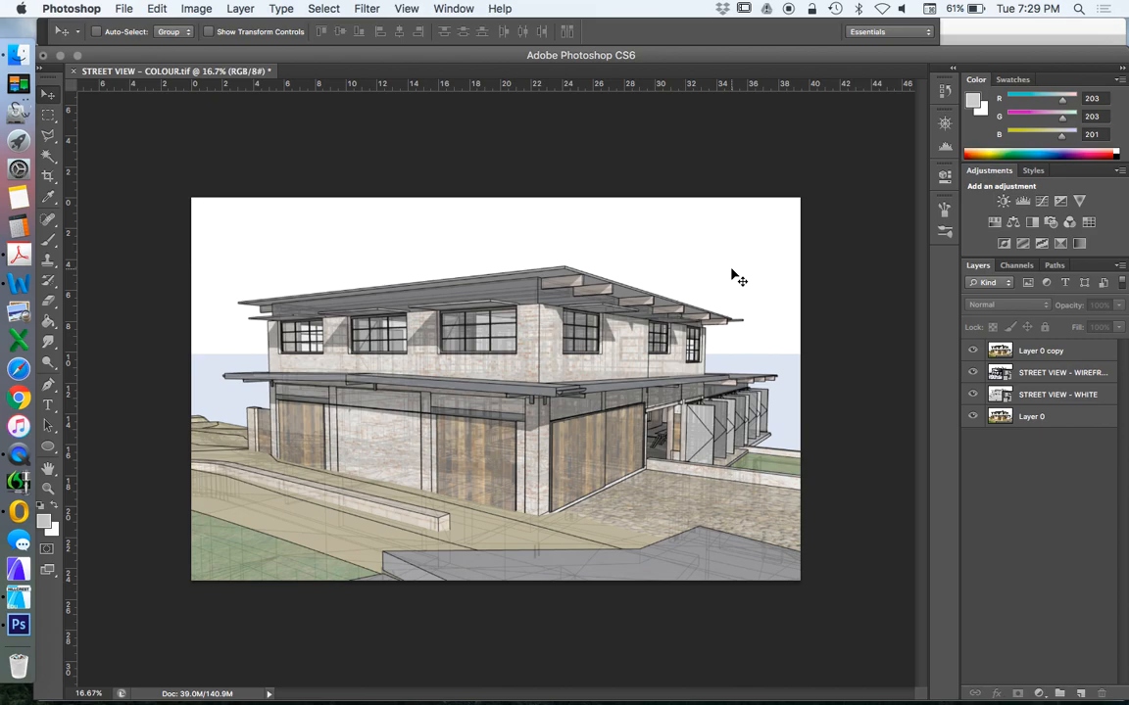
mouse_move(728, 253)
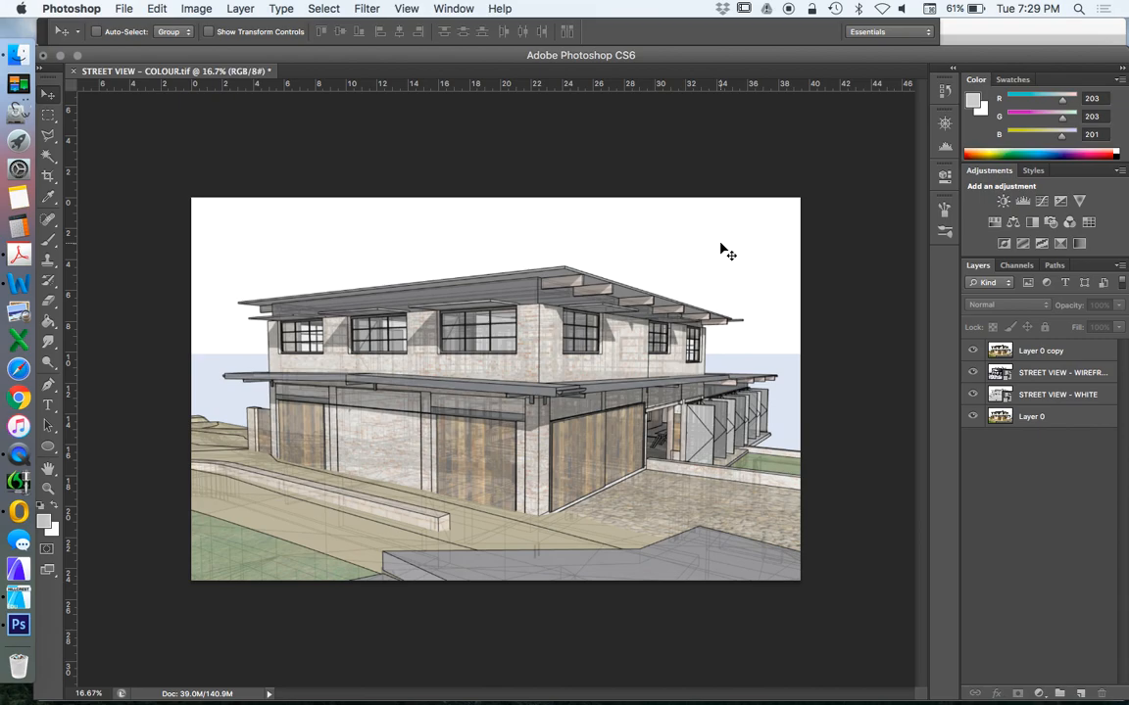